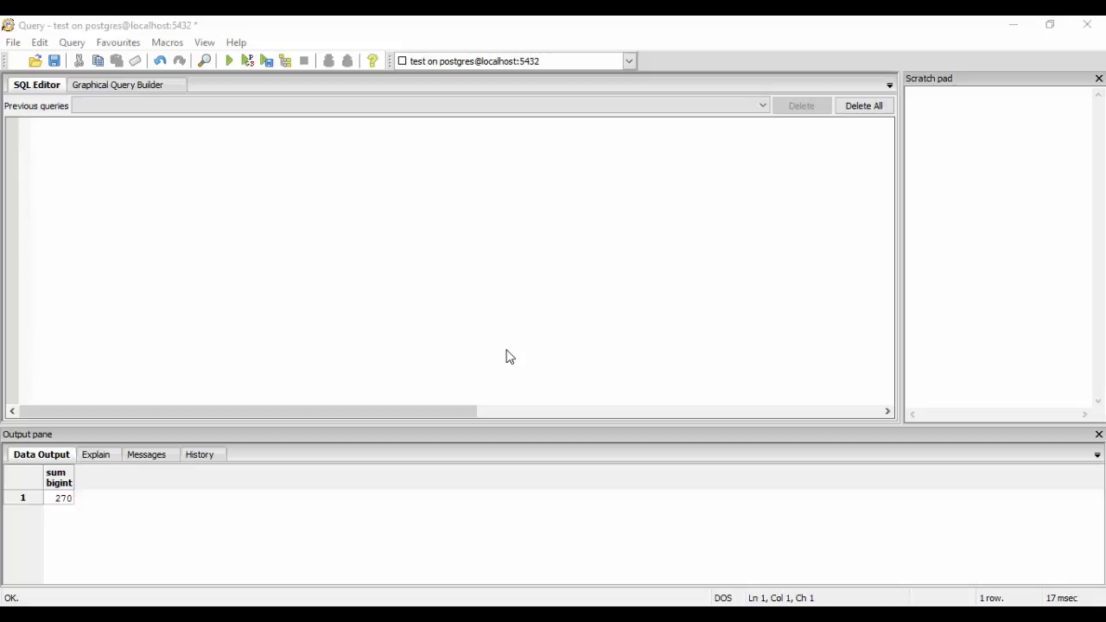
pyautogui.moveTo(161, 184)
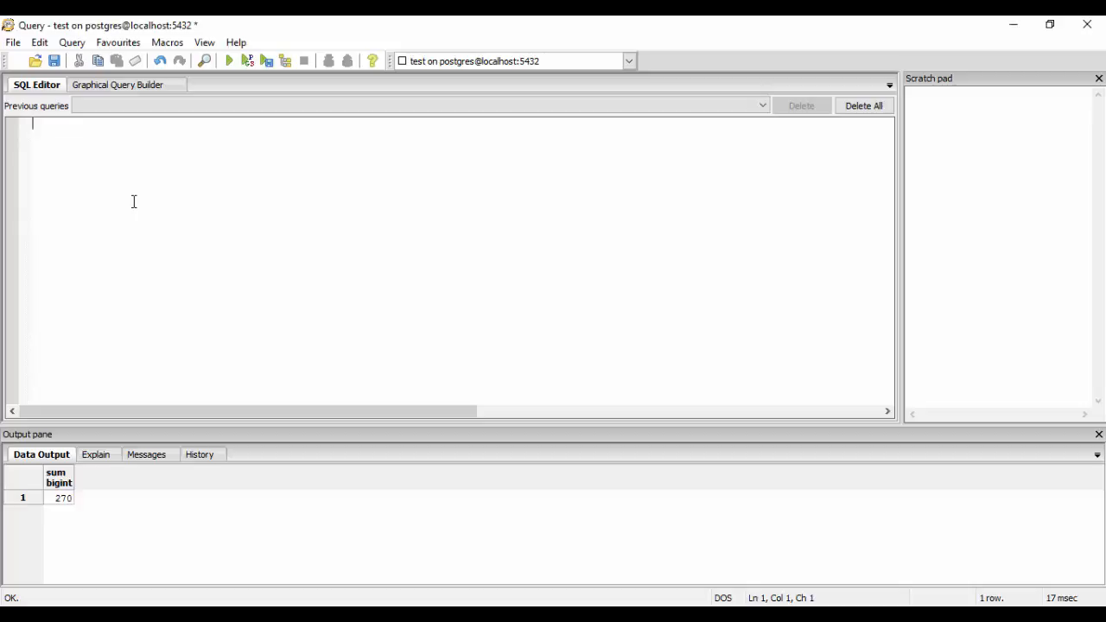
# Run select * from company; and scroll through the nine employee rows
pyautogui.write('select * fr')
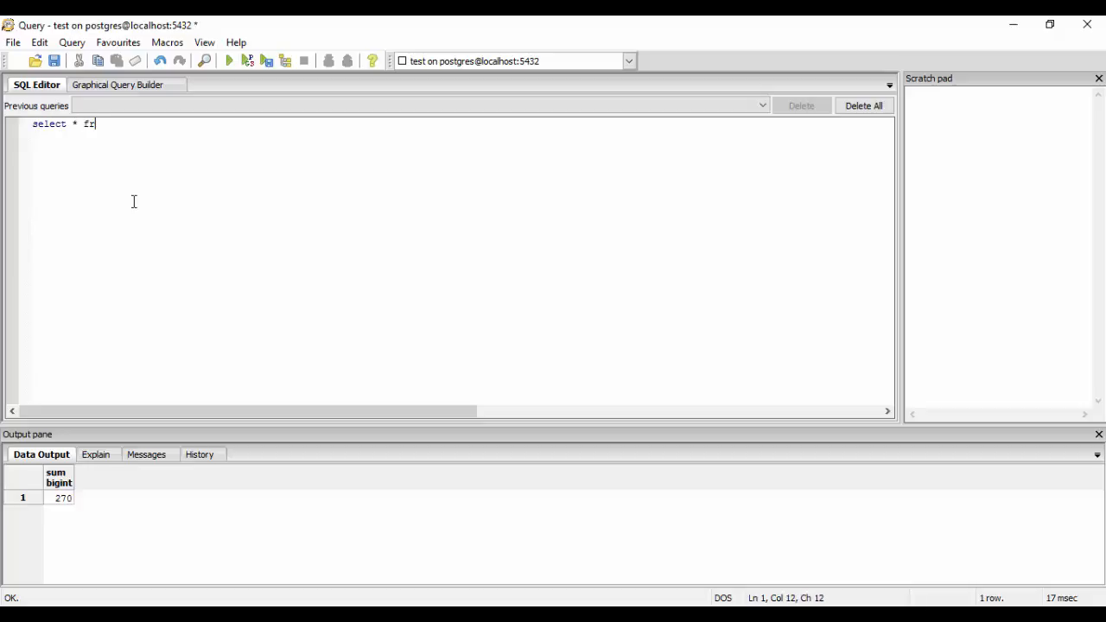
pyautogui.write('om')
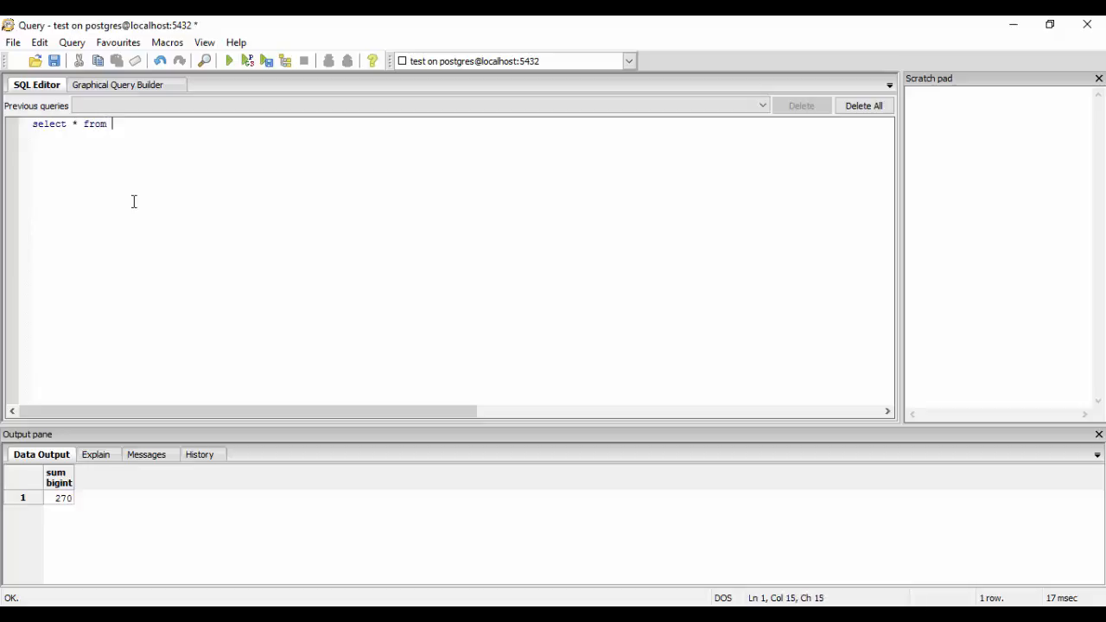
pyautogui.write('company;')
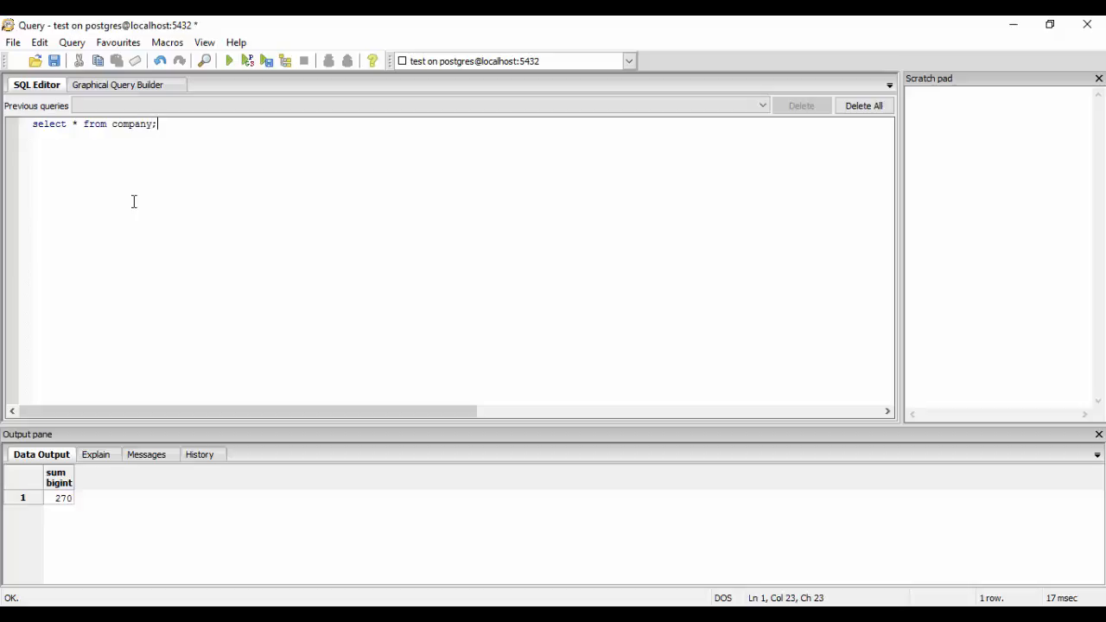
pyautogui.click(228, 61)
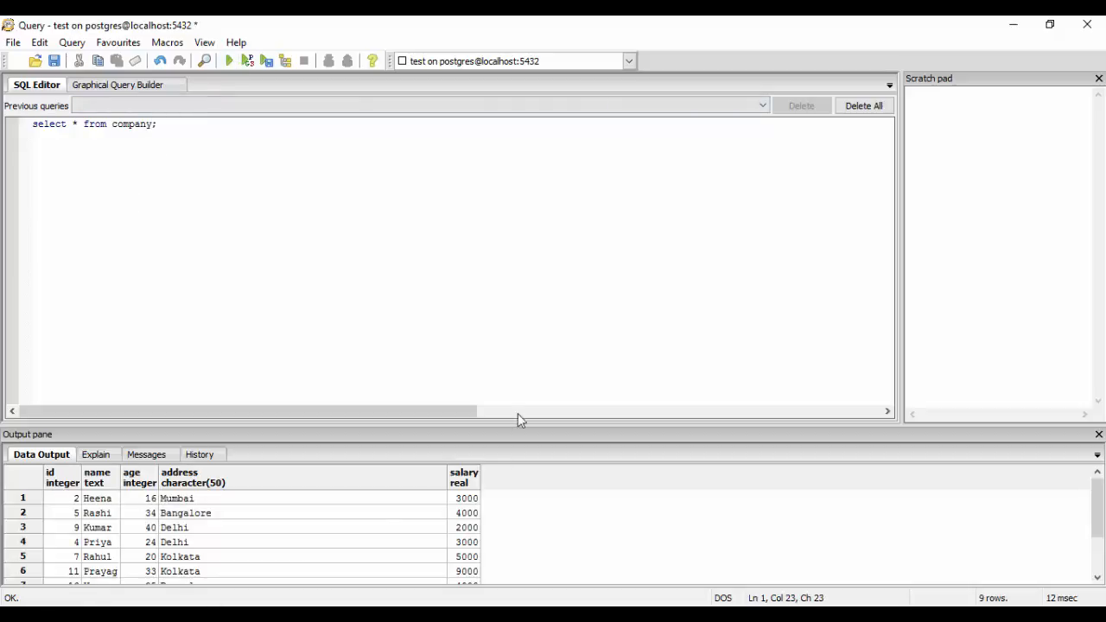
pyautogui.scroll(-3)
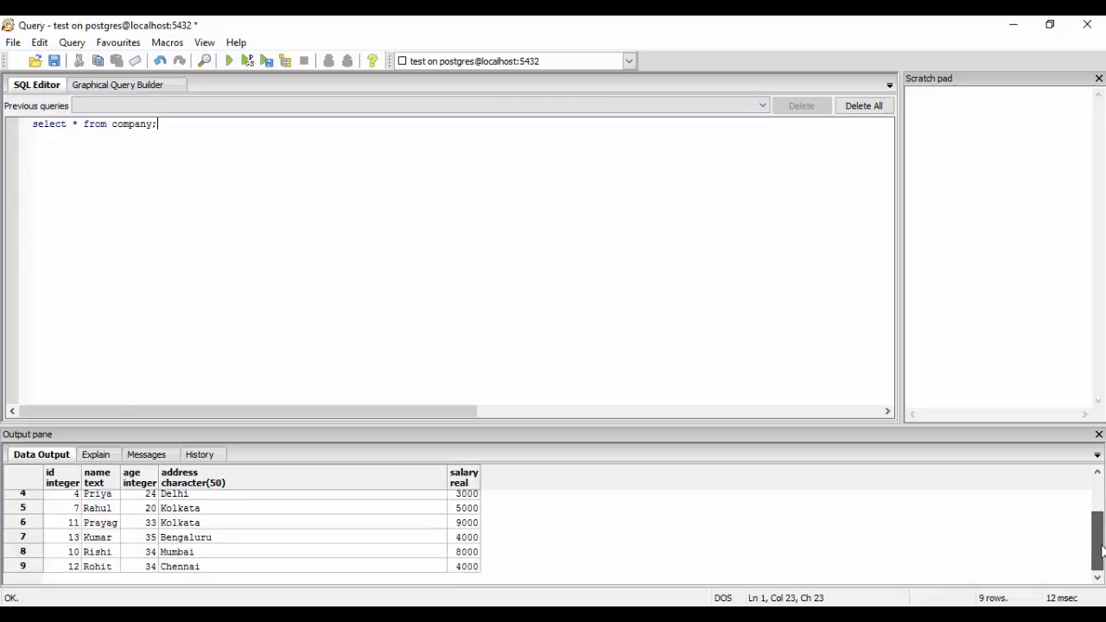
pyautogui.scroll(3)
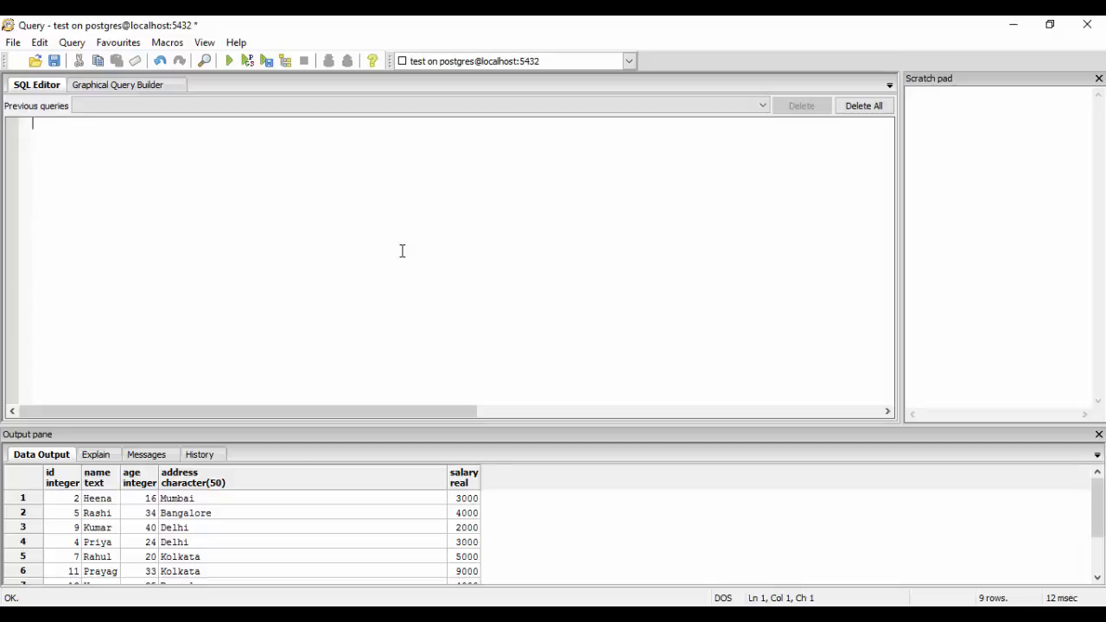
pyautogui.moveTo(234, 348)
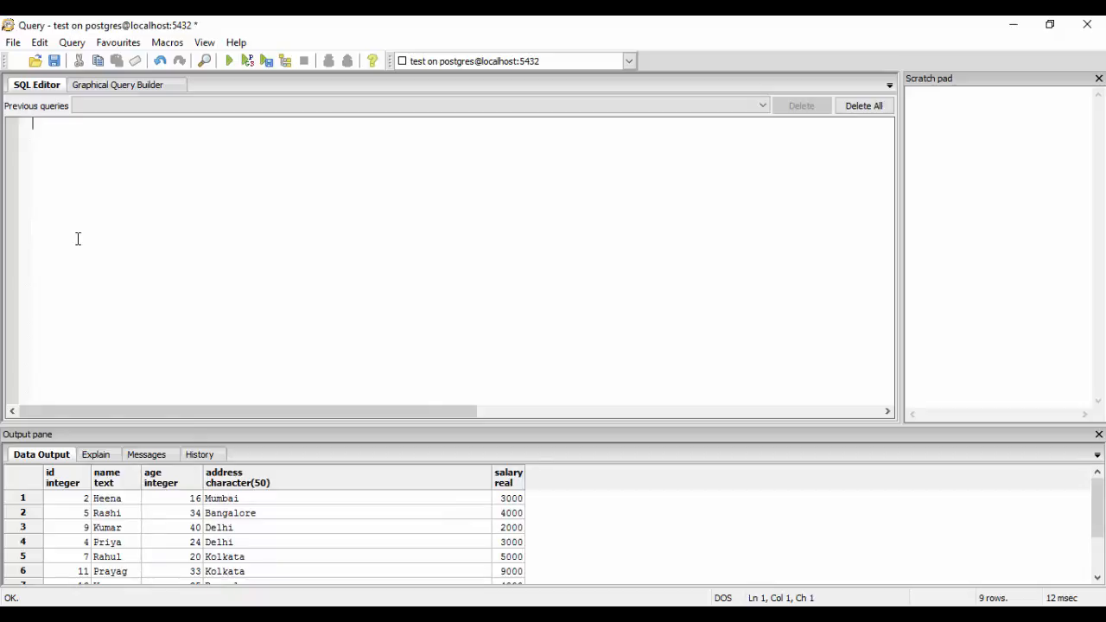
# Run select array_agg(name) from company; returning all nine names as one array
pyautogui.write('select ar')
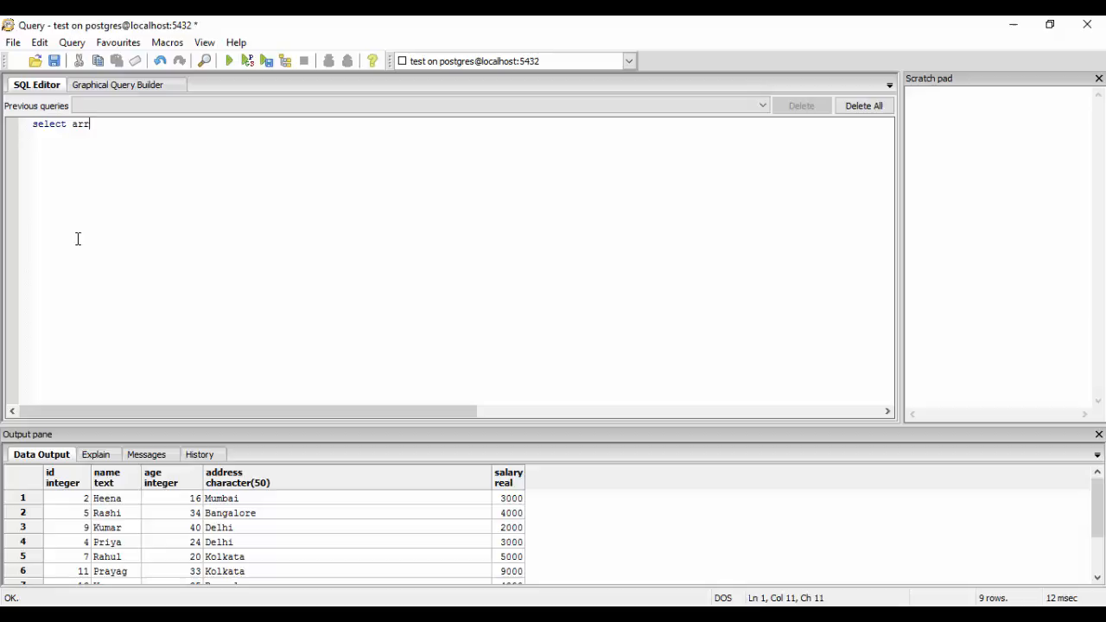
pyautogui.write('ray_agg')
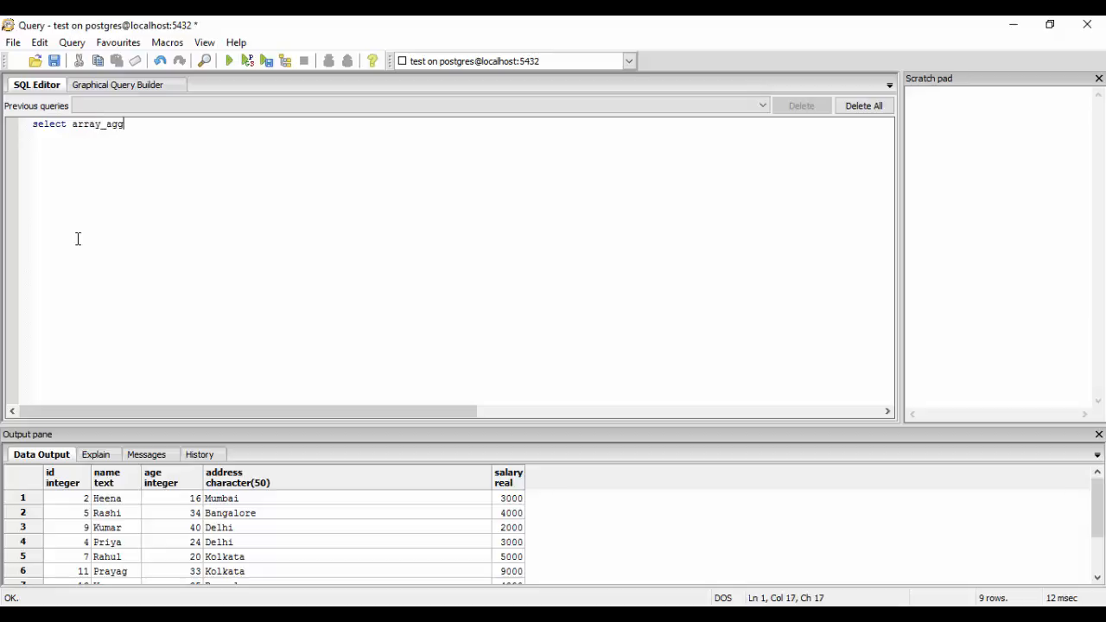
pyautogui.write('(name')
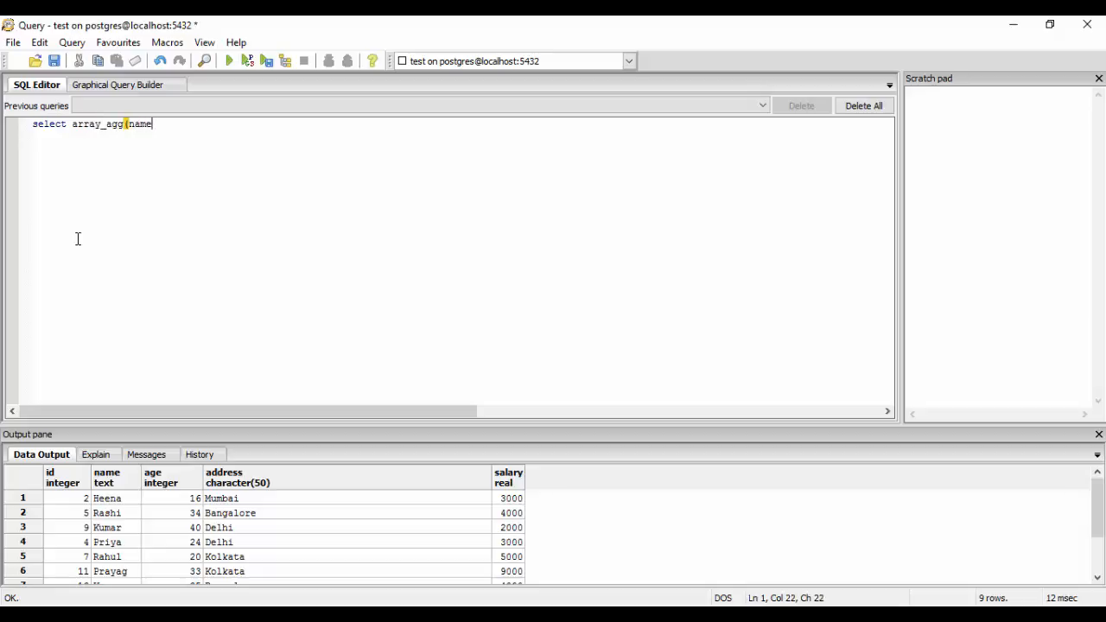
pyautogui.write(')')
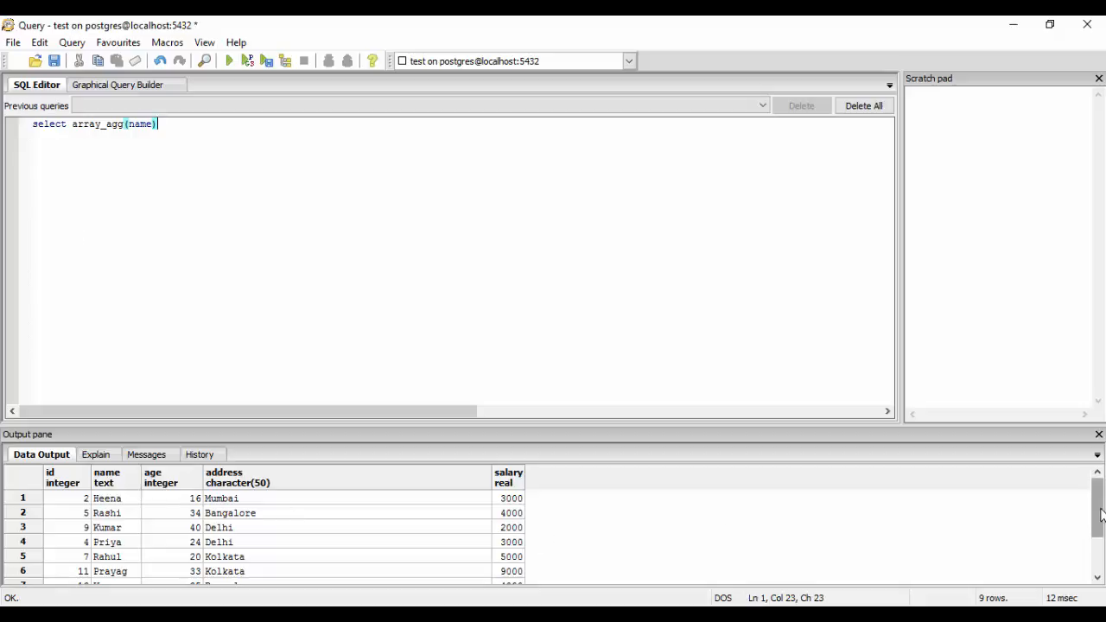
pyautogui.scroll(-3)
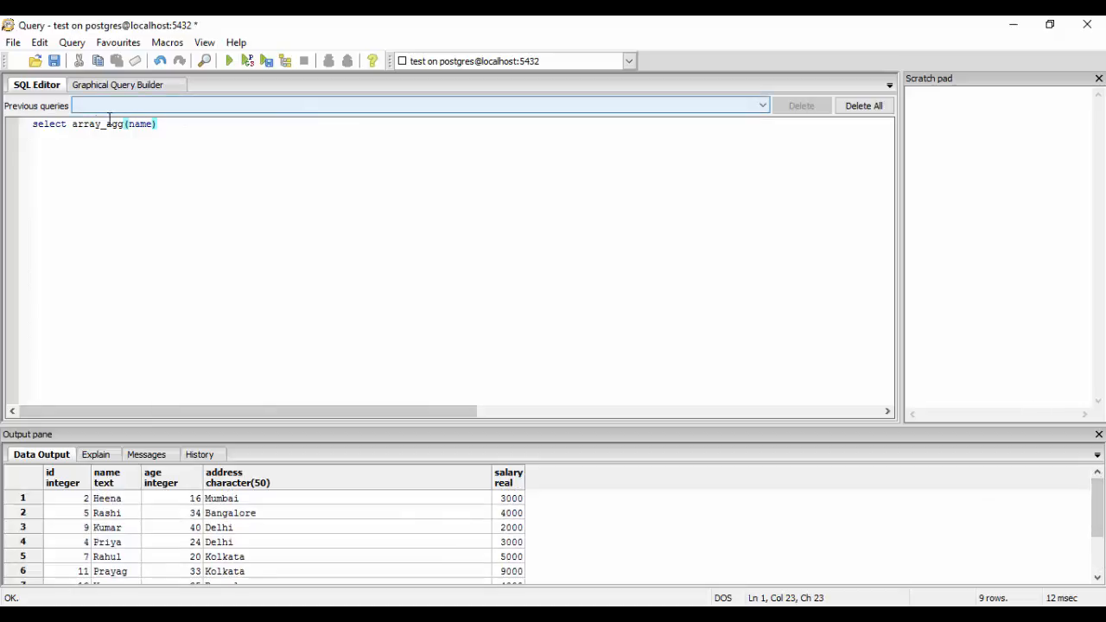
pyautogui.doubleClick(112, 124)
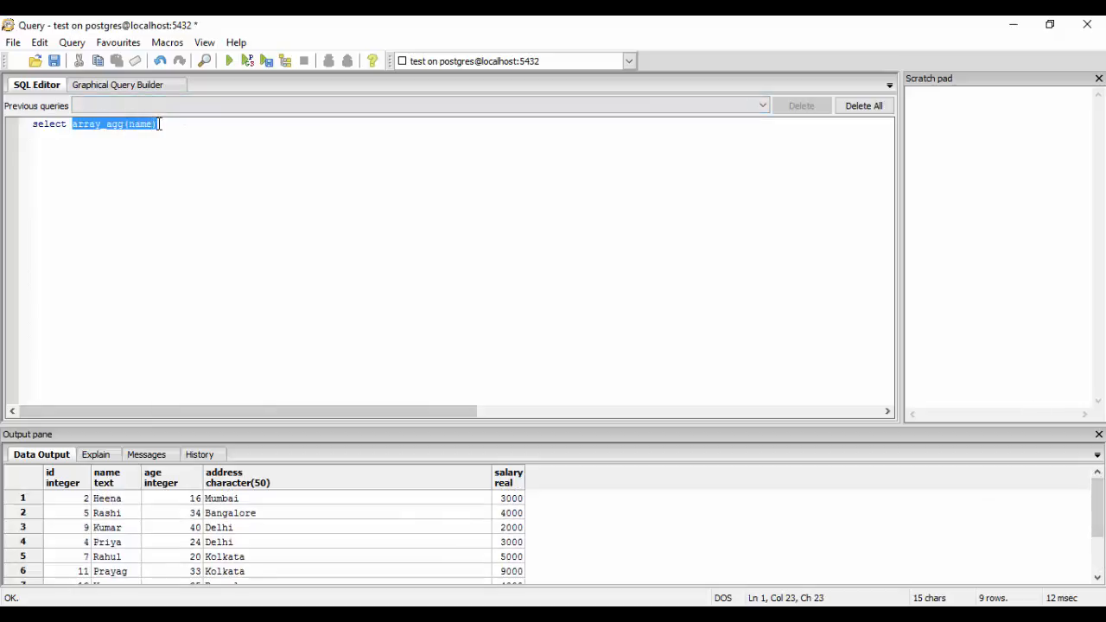
pyautogui.click(205, 123)
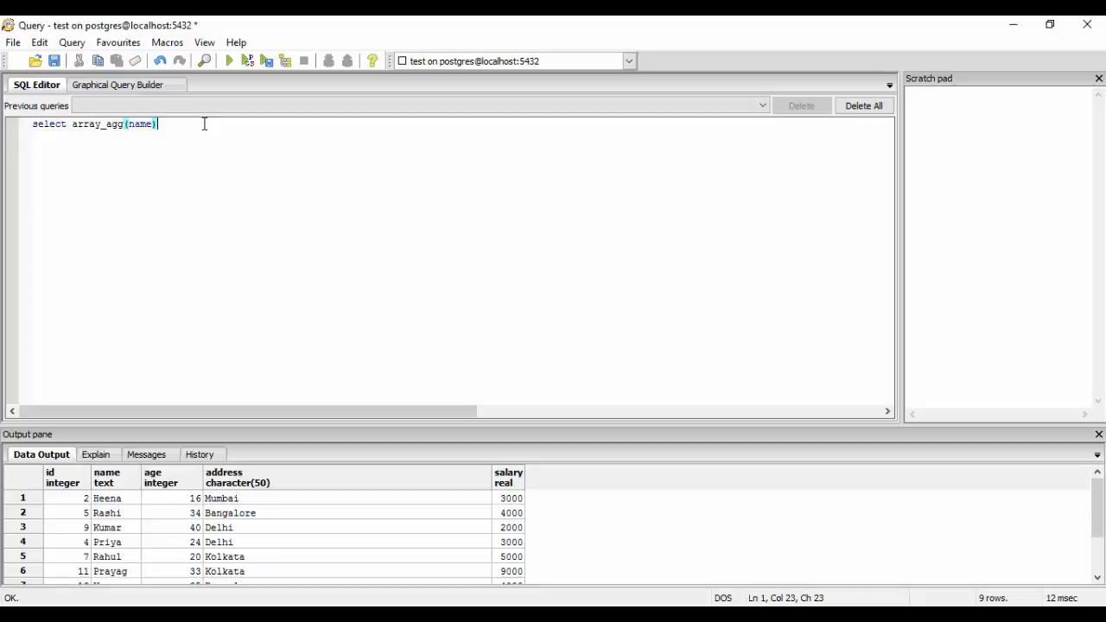
pyautogui.write('from')
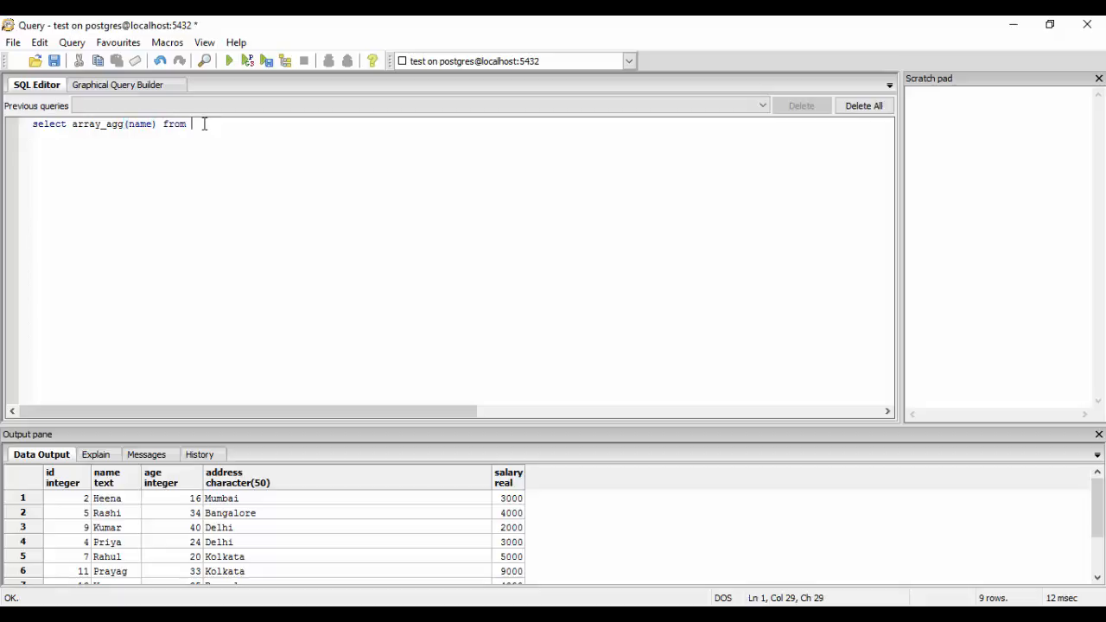
pyautogui.write('company')
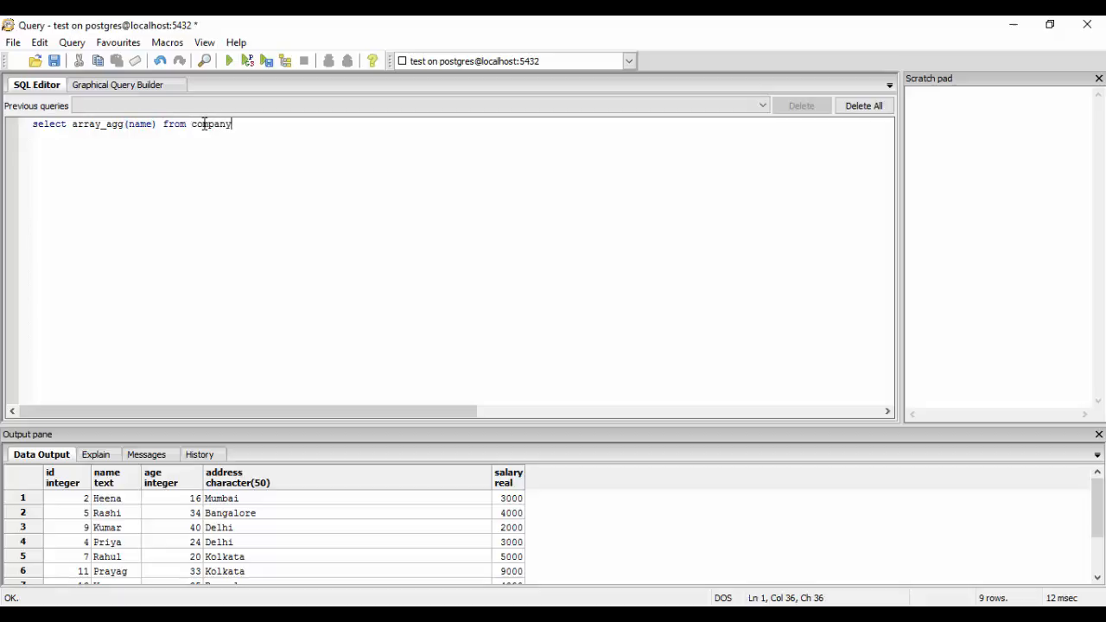
pyautogui.click(228, 61)
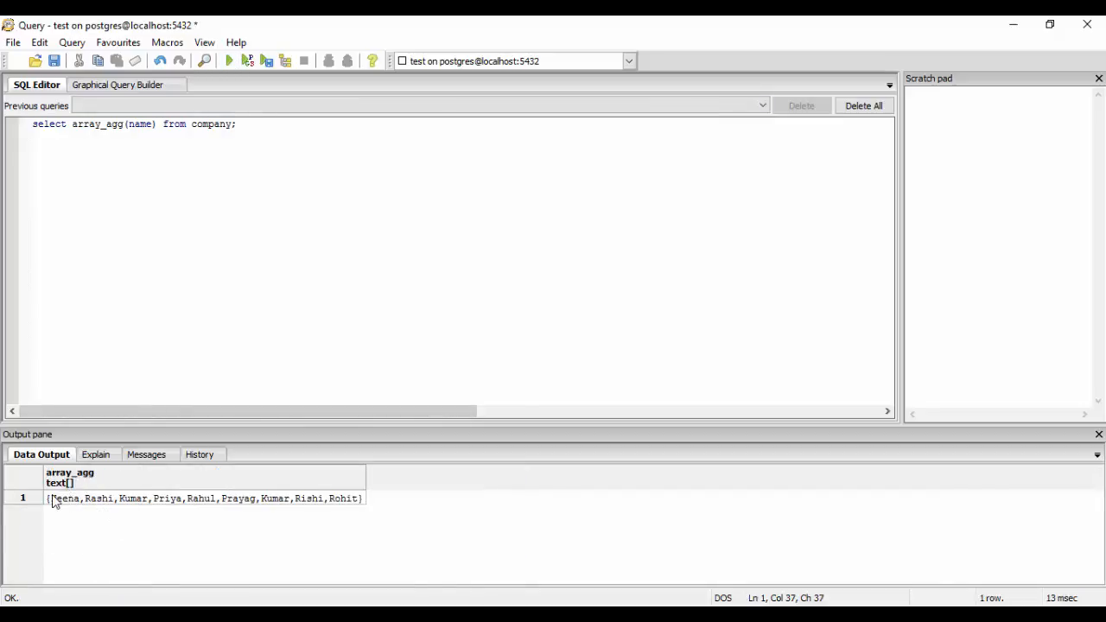
pyautogui.moveTo(159, 509)
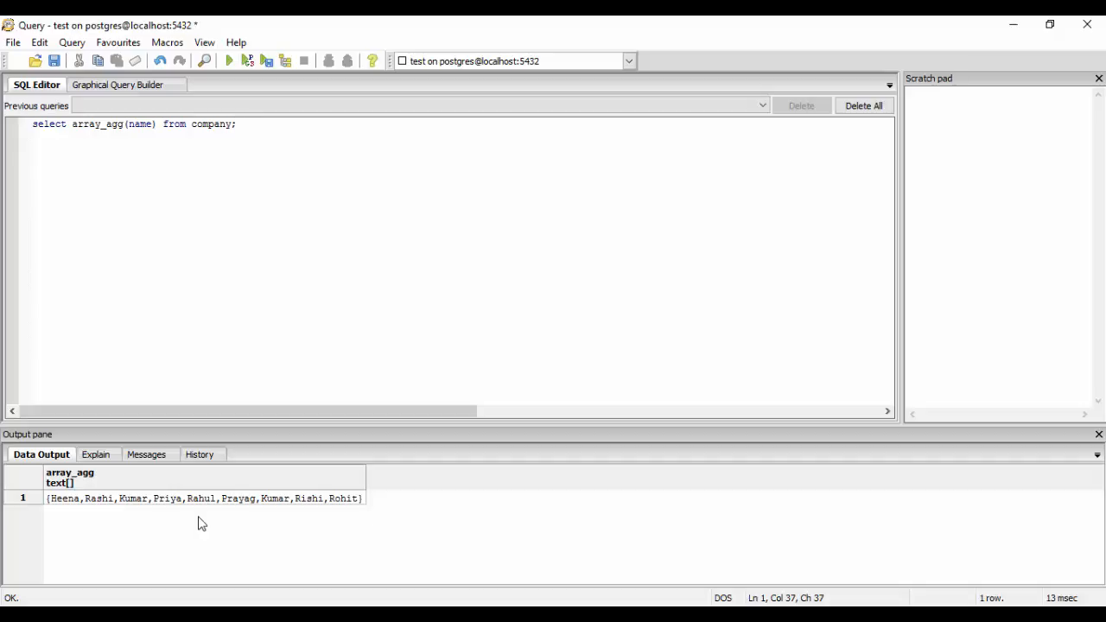
pyautogui.moveTo(170, 160)
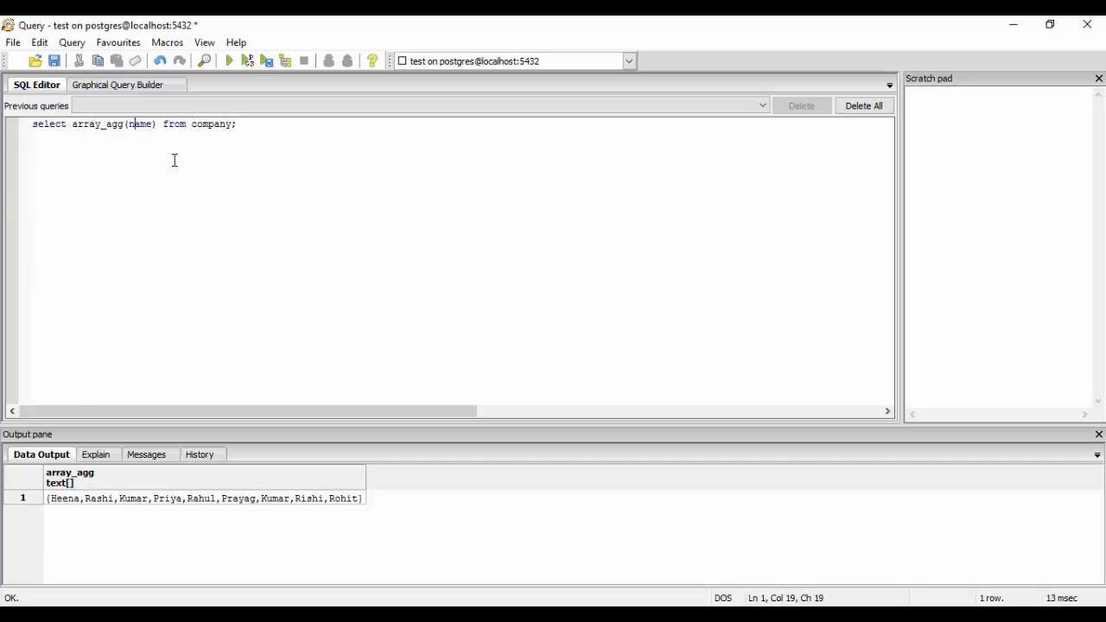
# Change array_agg to json_agg and rerun, returning the names as a JSON array
pyautogui.click(102, 123)
pyautogui.write('json')
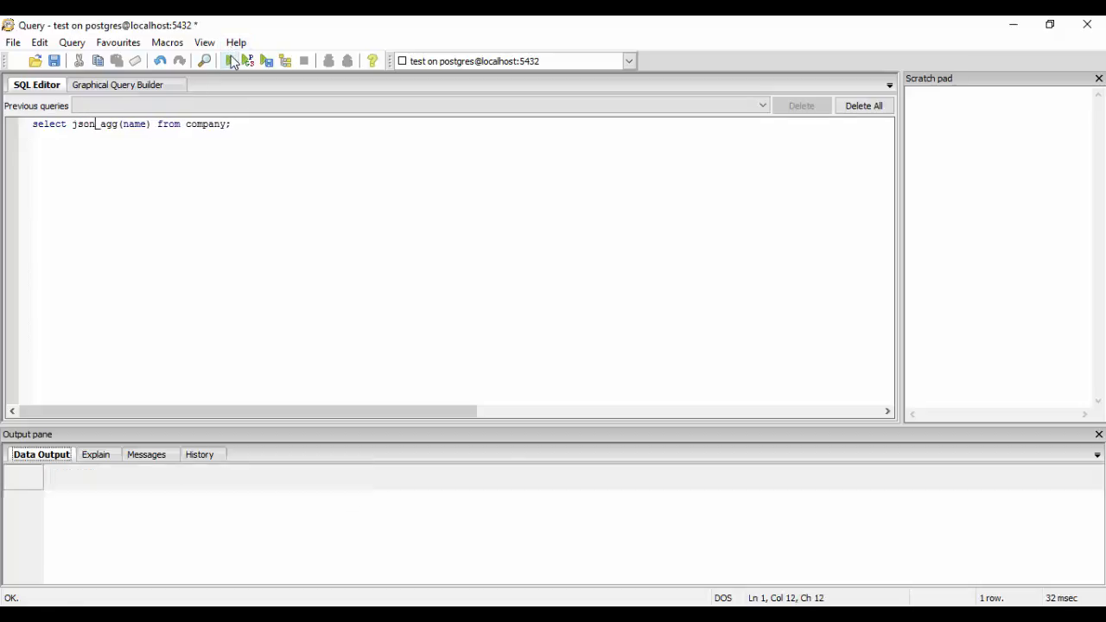
pyautogui.click(229, 61)
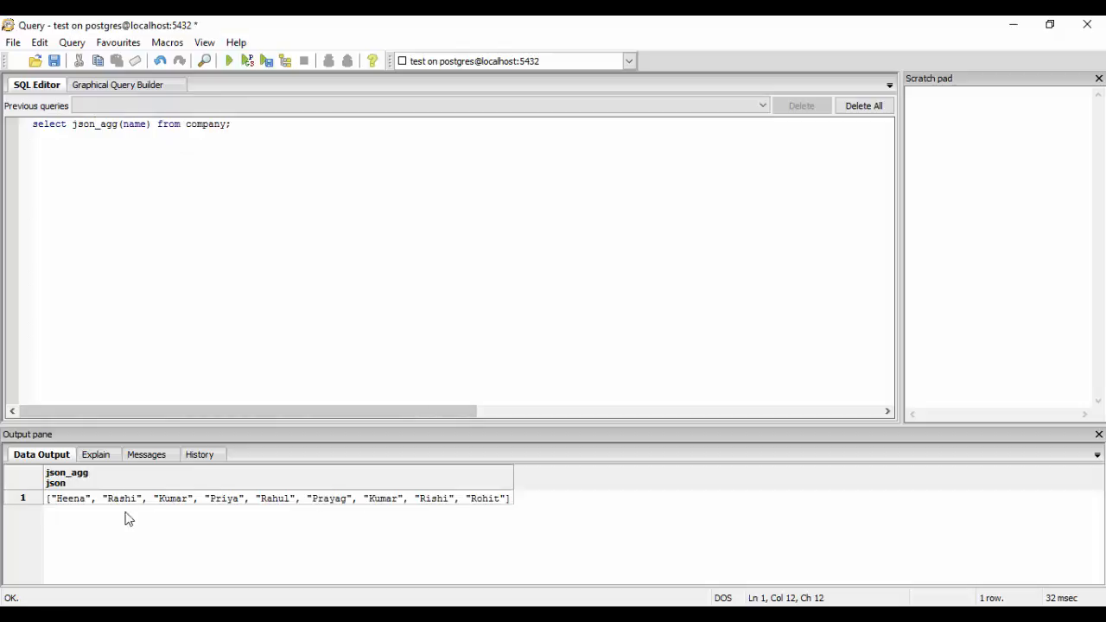
pyautogui.moveTo(161, 504)
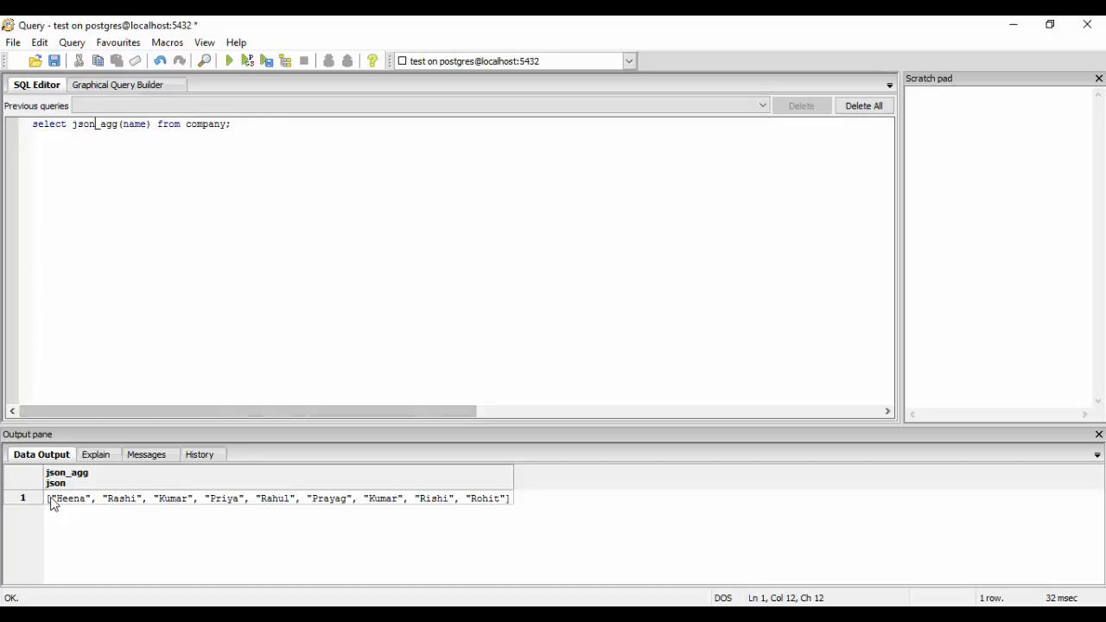
pyautogui.moveTo(99, 504)
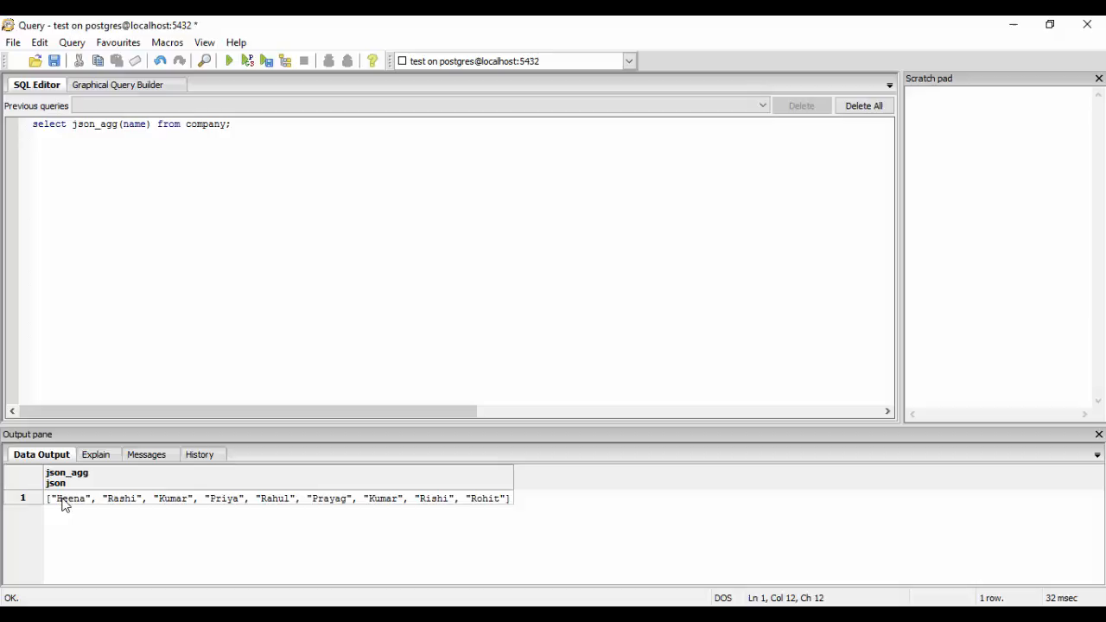
pyautogui.moveTo(117, 519)
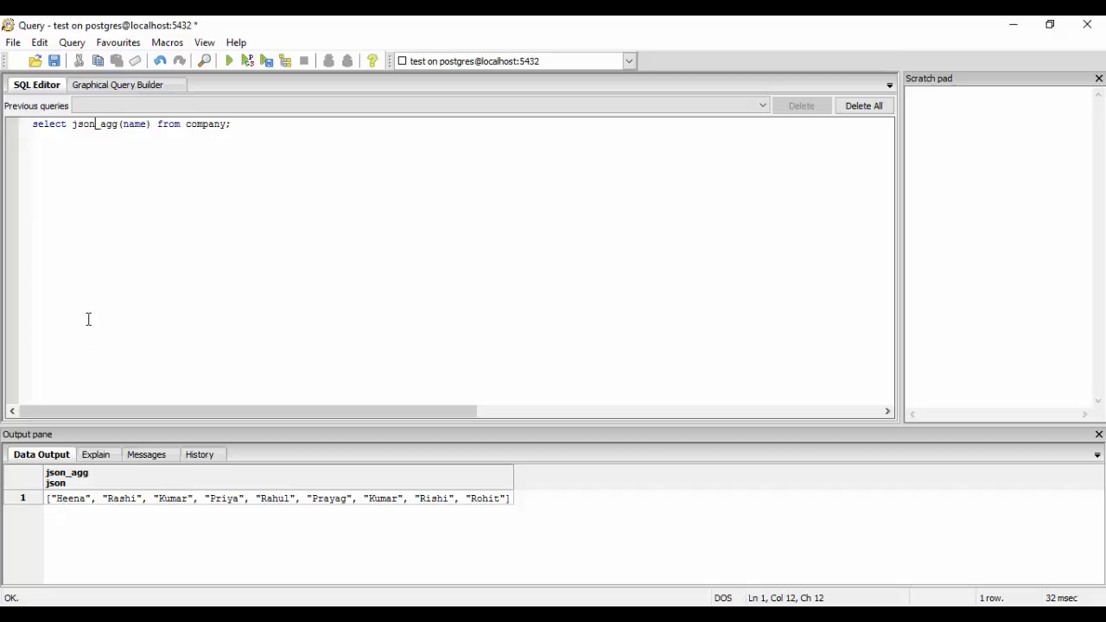
pyautogui.moveTo(97, 185)
pyautogui.write('obect')
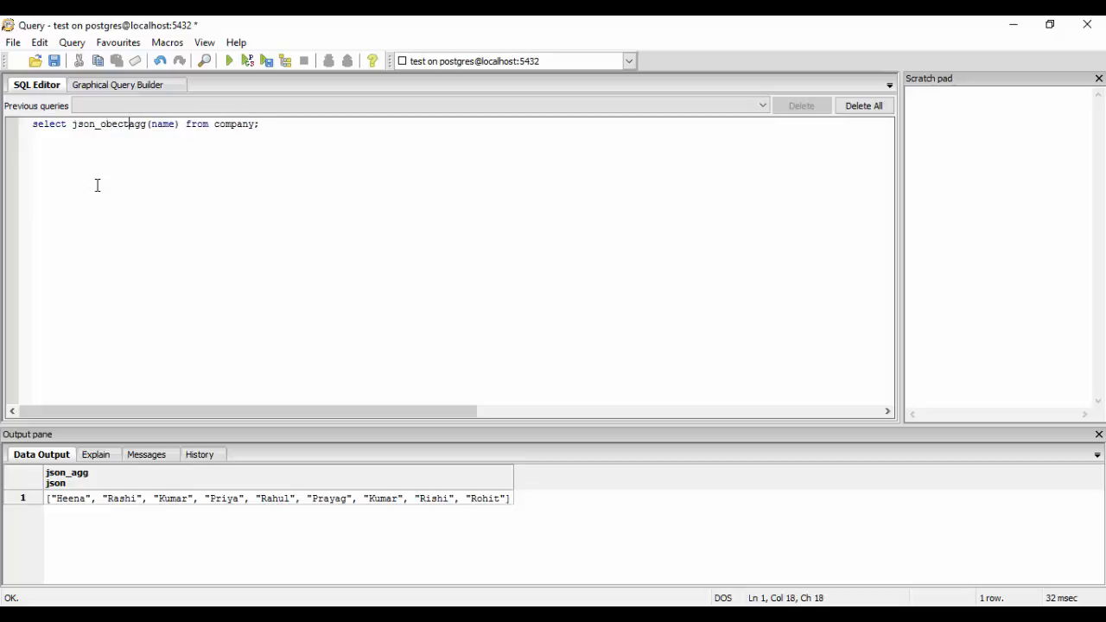
# Run json_object_agg(name, age) on company, fixing the typo, and select the resulting object
pyautogui.write('_')
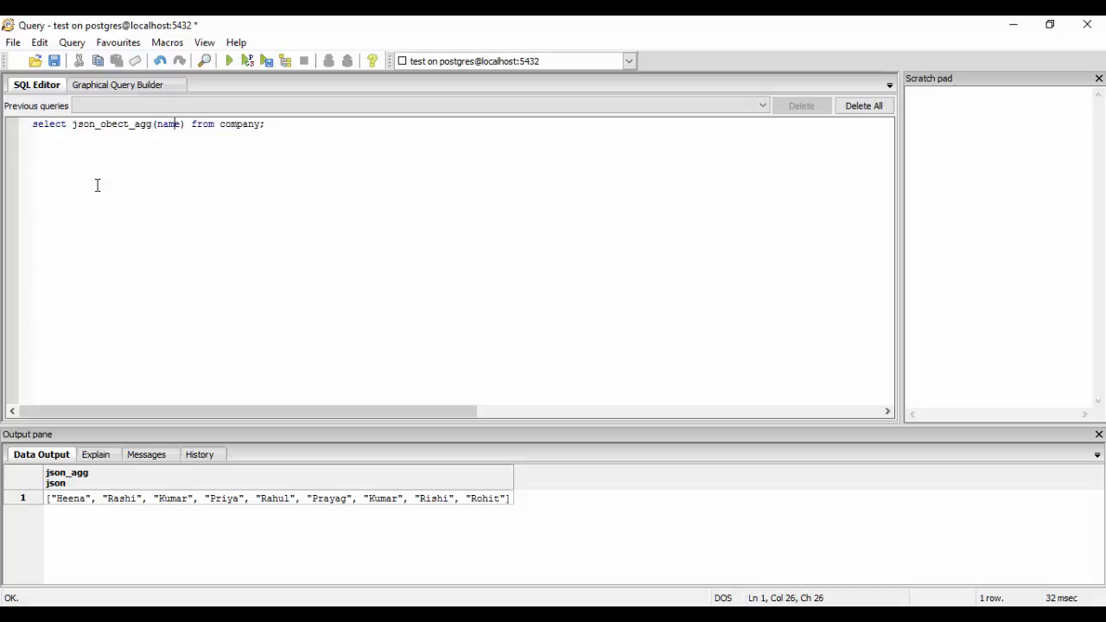
pyautogui.write(',')
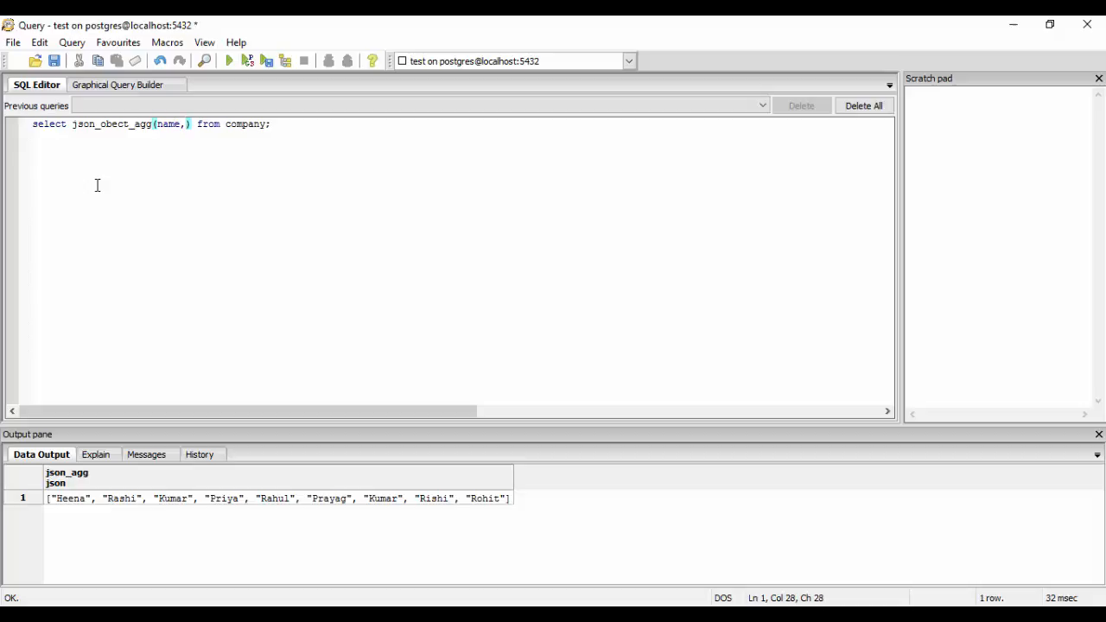
pyautogui.write('age')
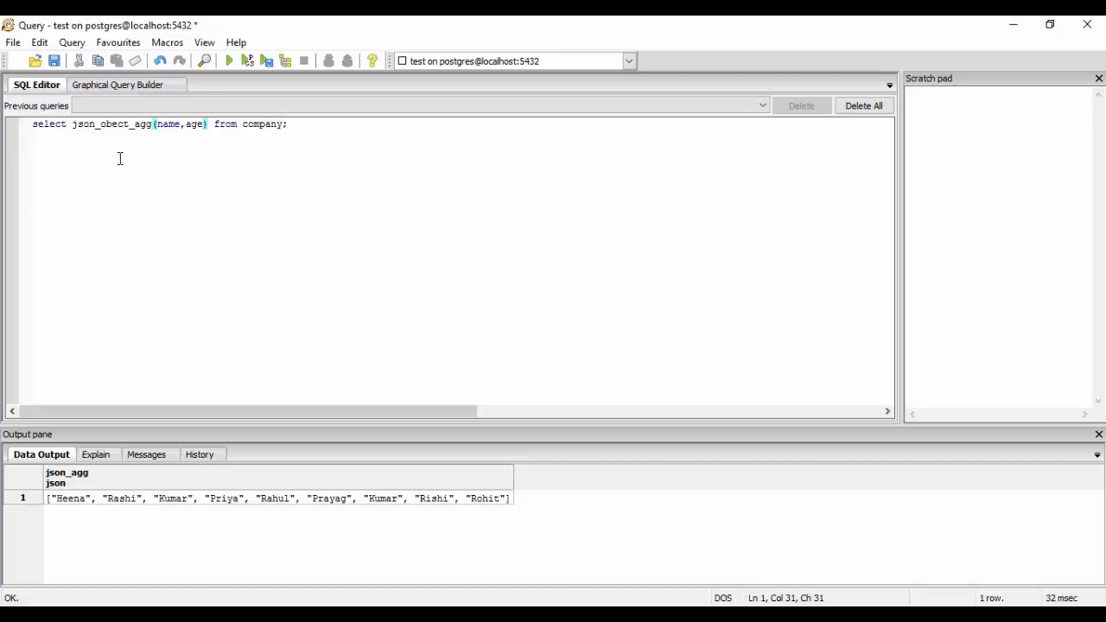
pyautogui.click(228, 60)
pyautogui.write('j')
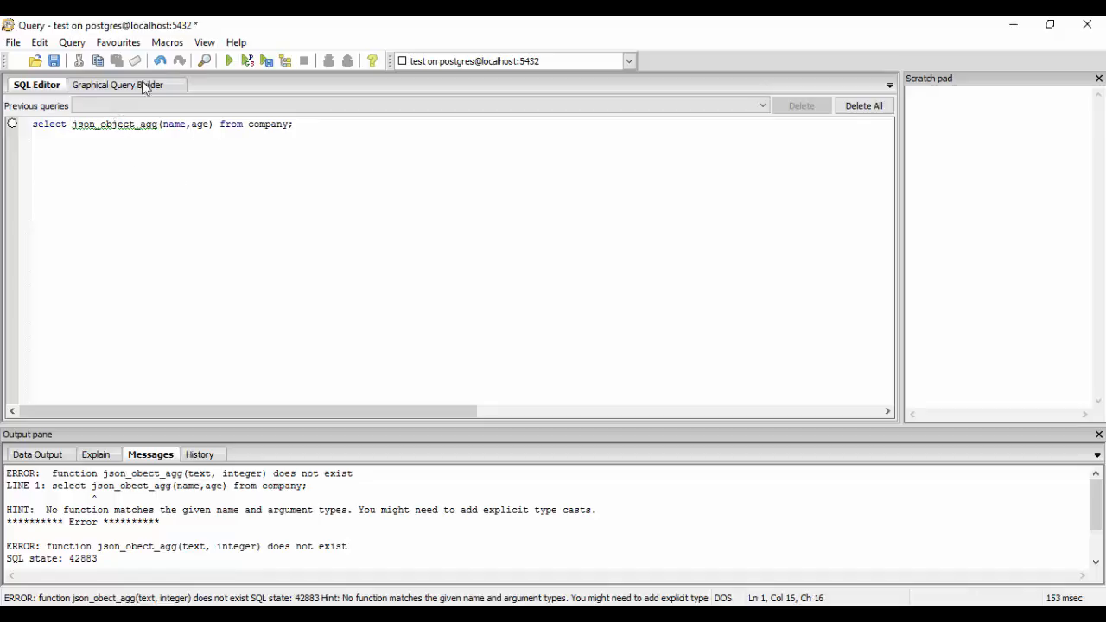
pyautogui.click(228, 61)
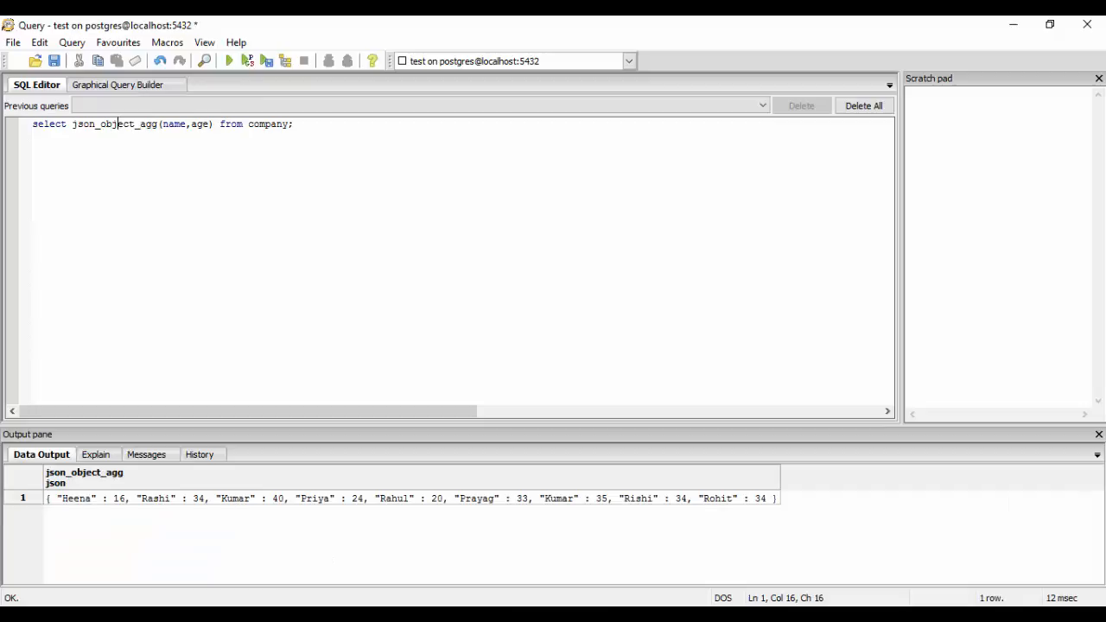
pyautogui.moveTo(55, 527)
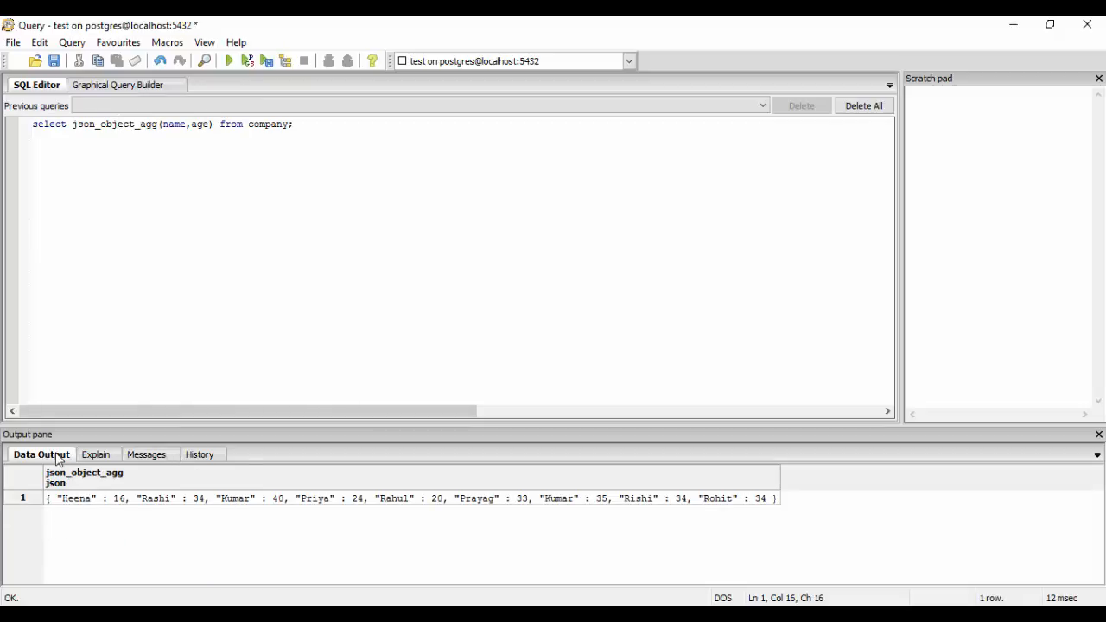
pyautogui.click(415, 498)
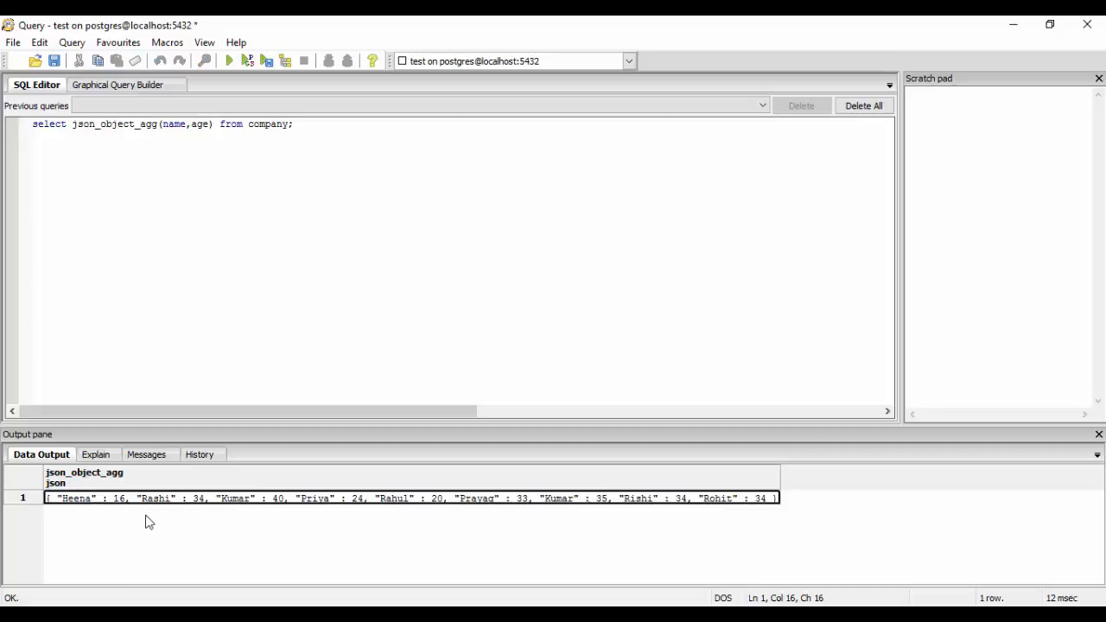
pyautogui.moveTo(276, 534)
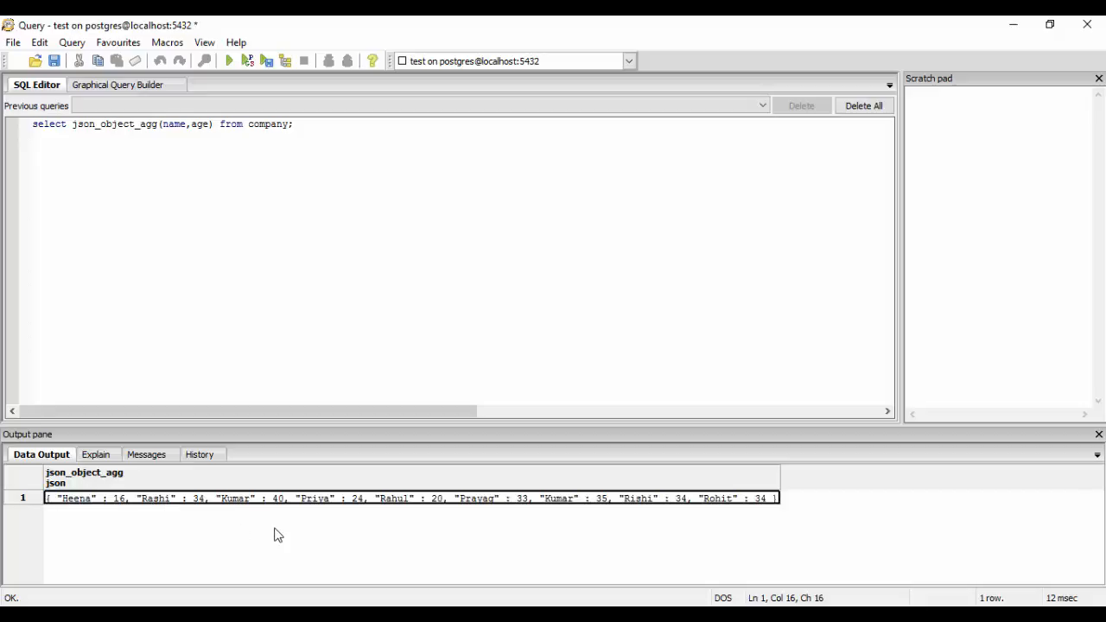
pyautogui.moveTo(232, 468)
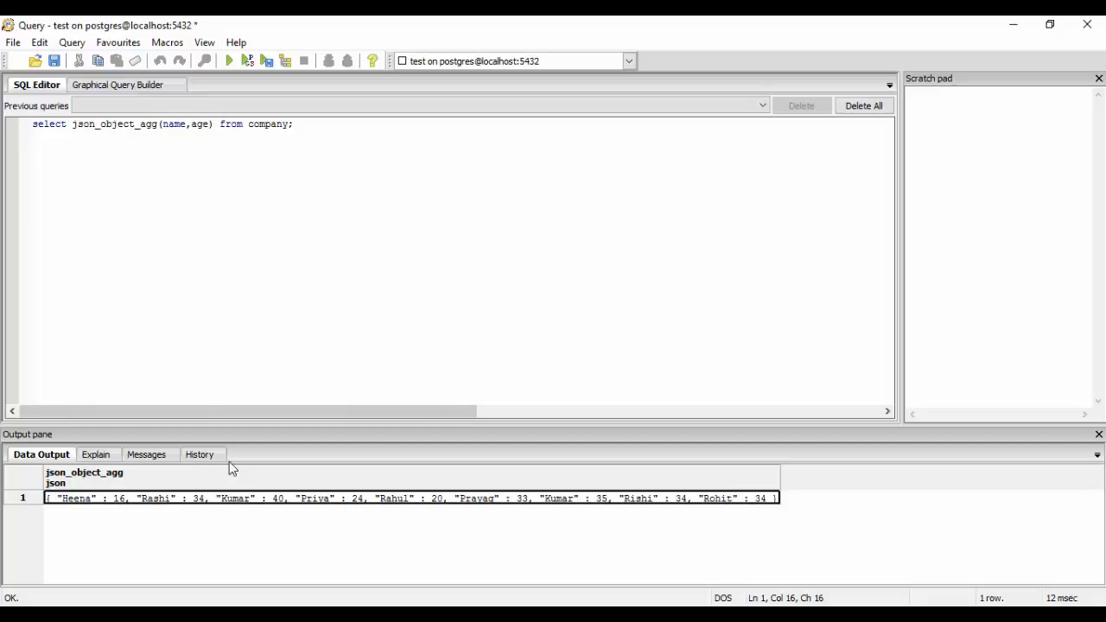
pyautogui.moveTo(337, 532)
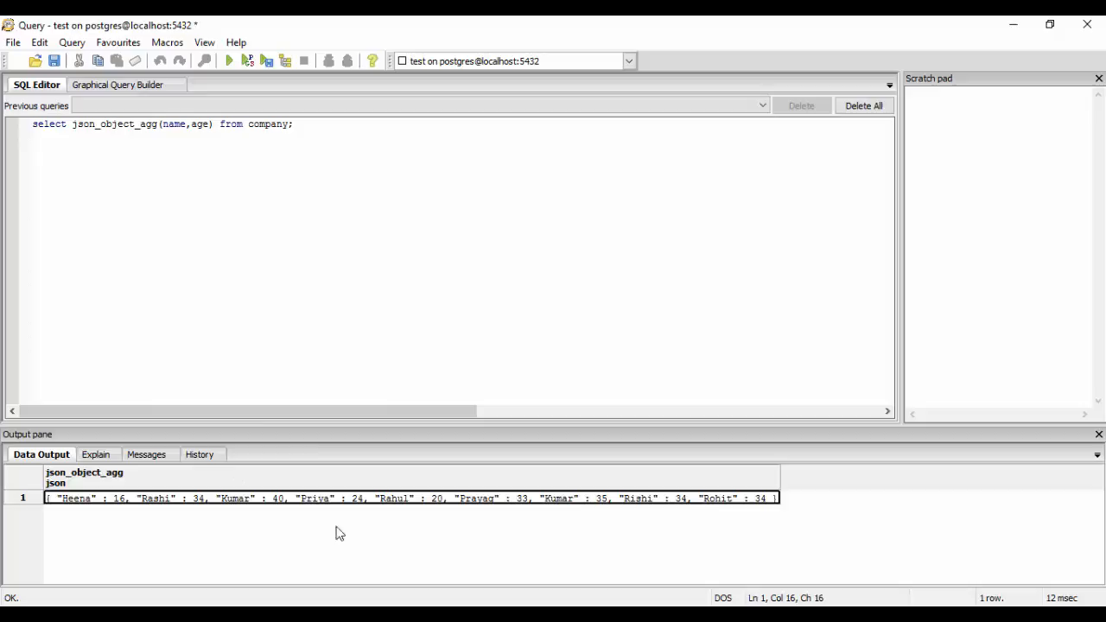
pyautogui.moveTo(625, 503)
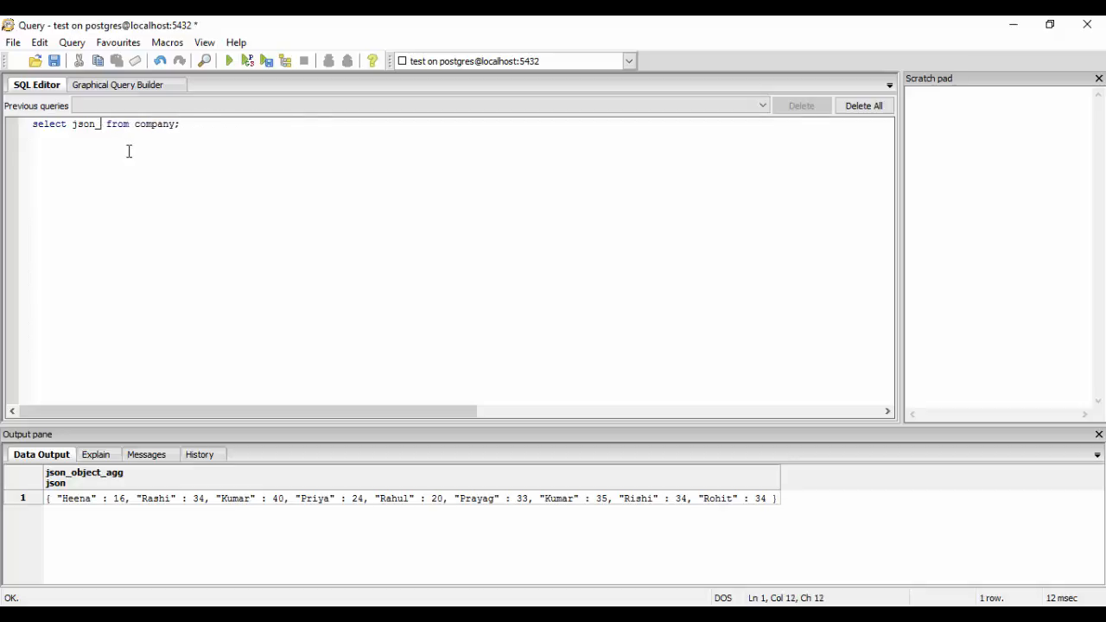
# Replace the aggregate with stddev(age) and run it, giving about 8.0157
pyautogui.press('BackSpace')
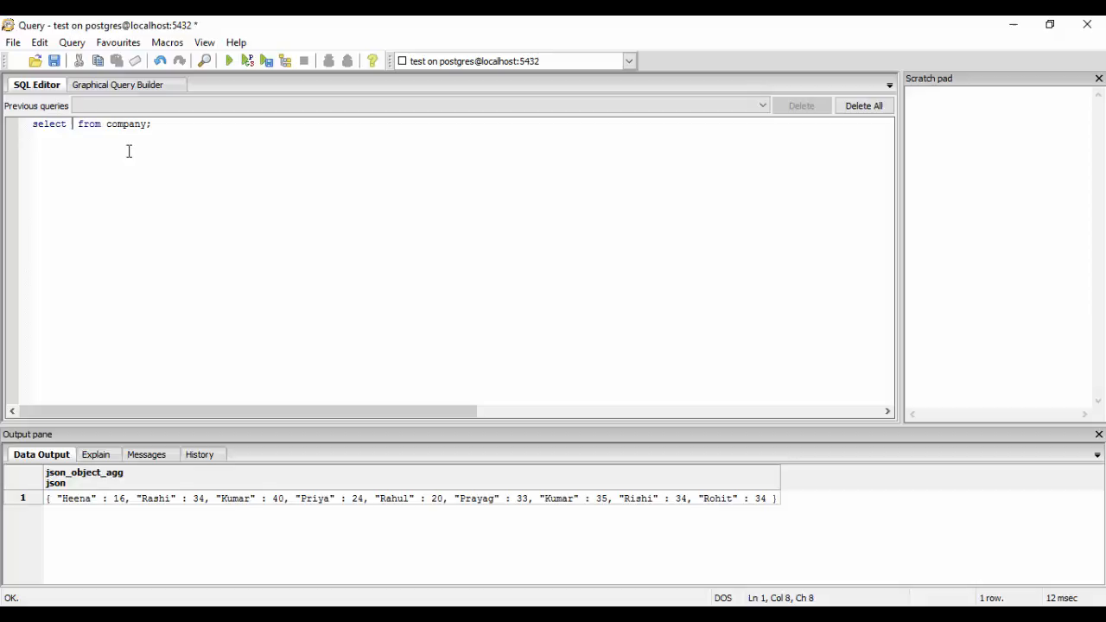
pyautogui.write('att')
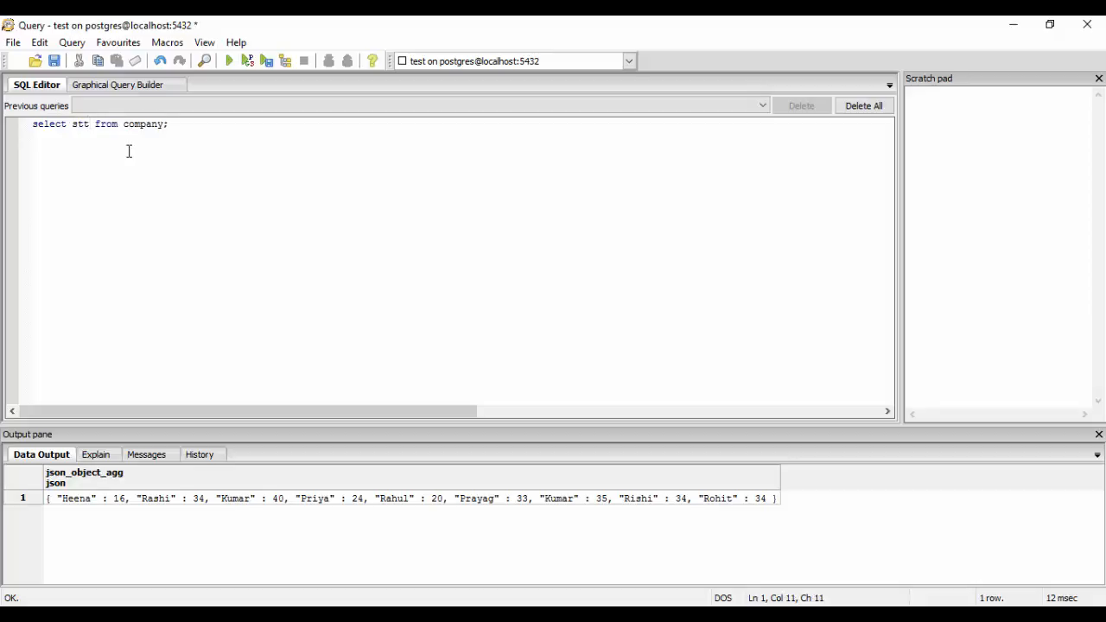
pyautogui.write('dev')
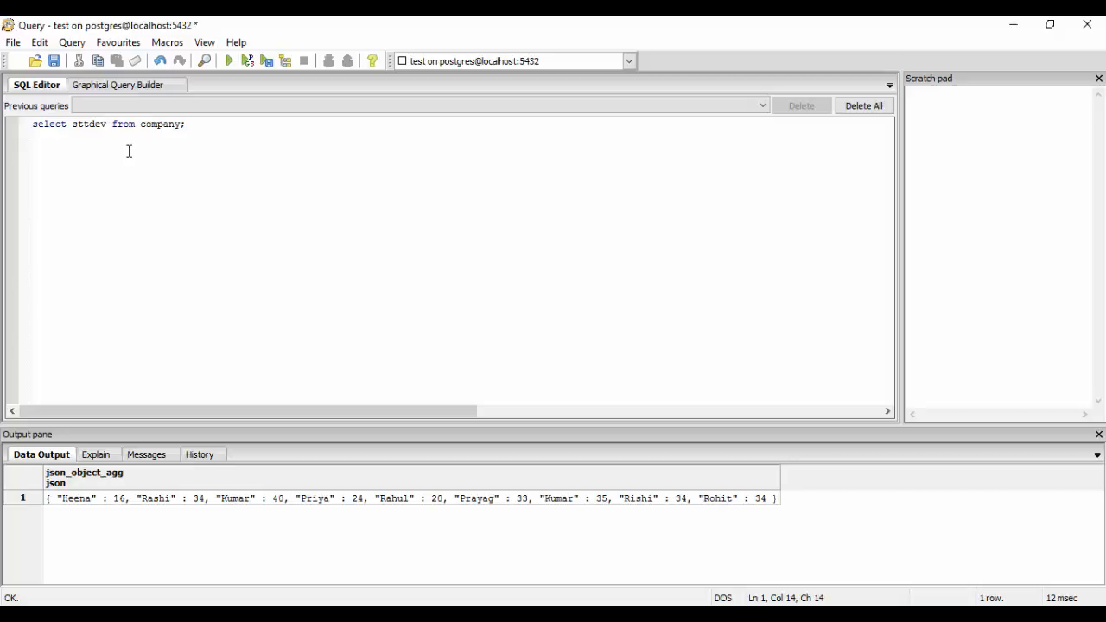
pyautogui.press('BackSpace')
pyautogui.write('d')
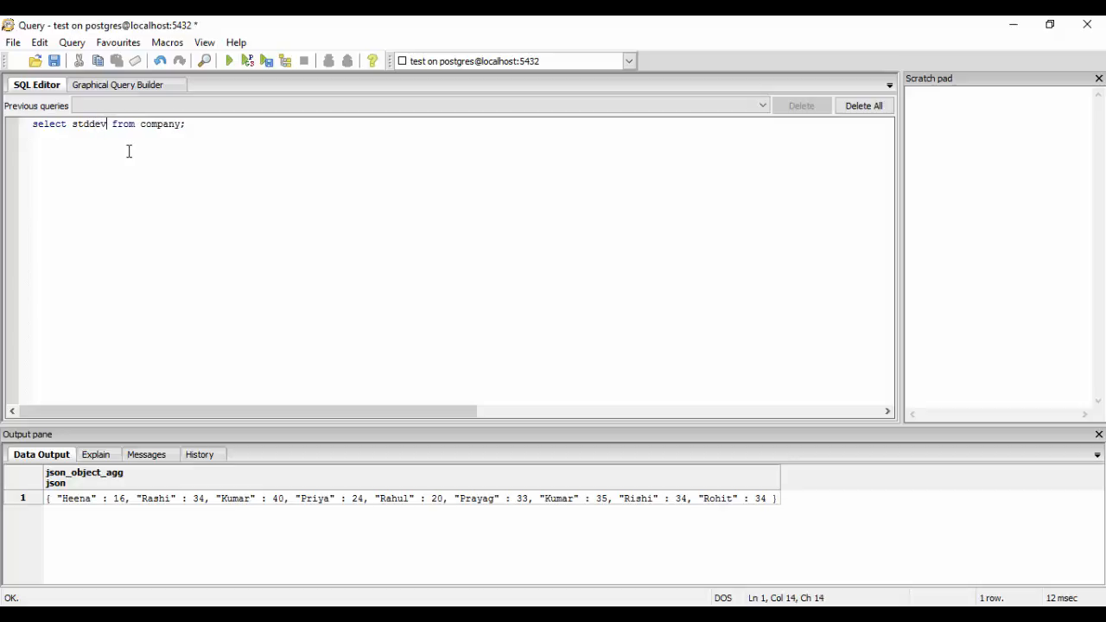
pyautogui.write('(age')
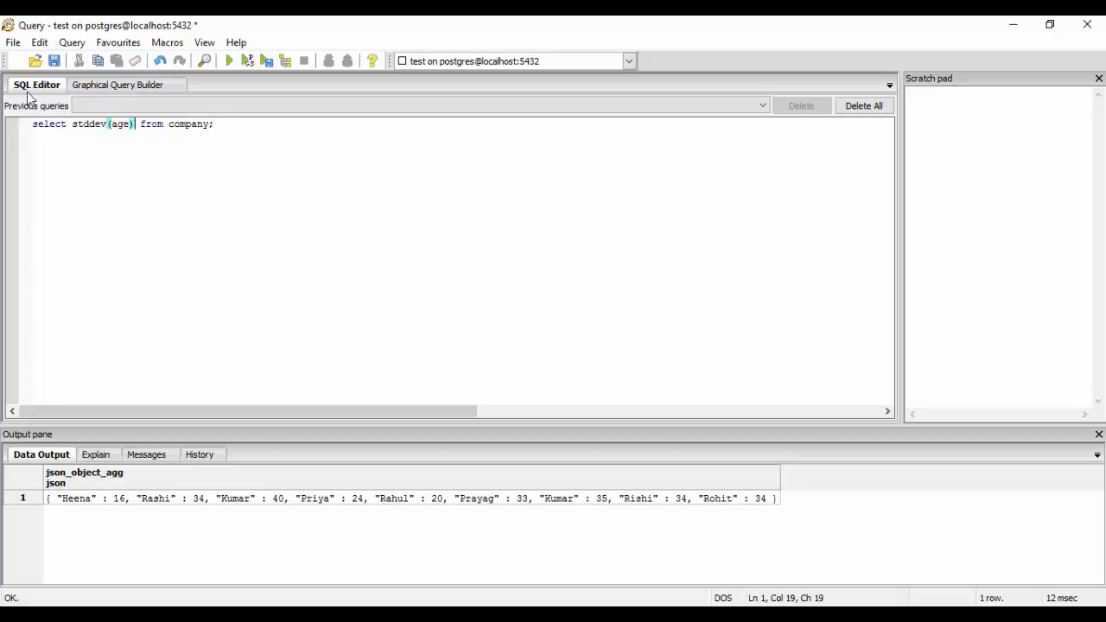
pyautogui.doubleClick(101, 123)
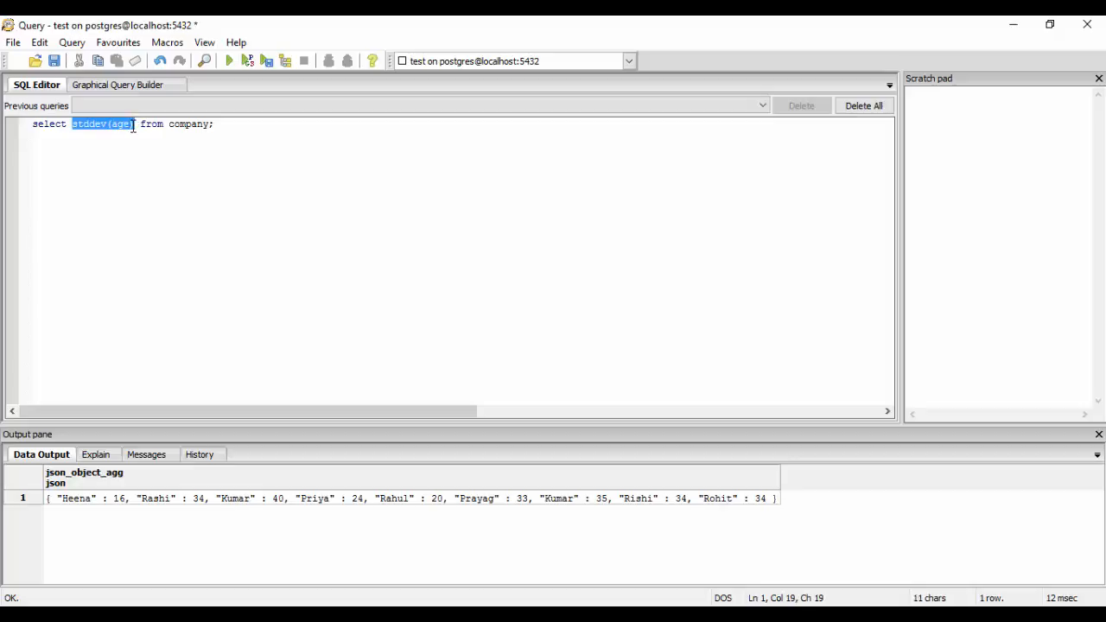
pyautogui.click(213, 124)
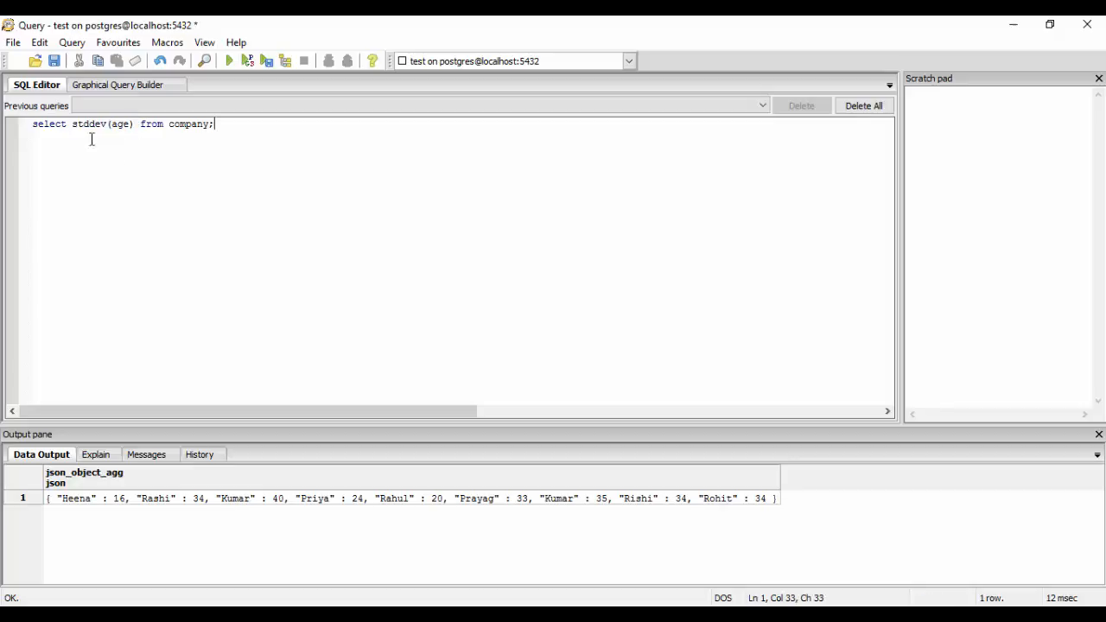
pyautogui.doubleClick(102, 123)
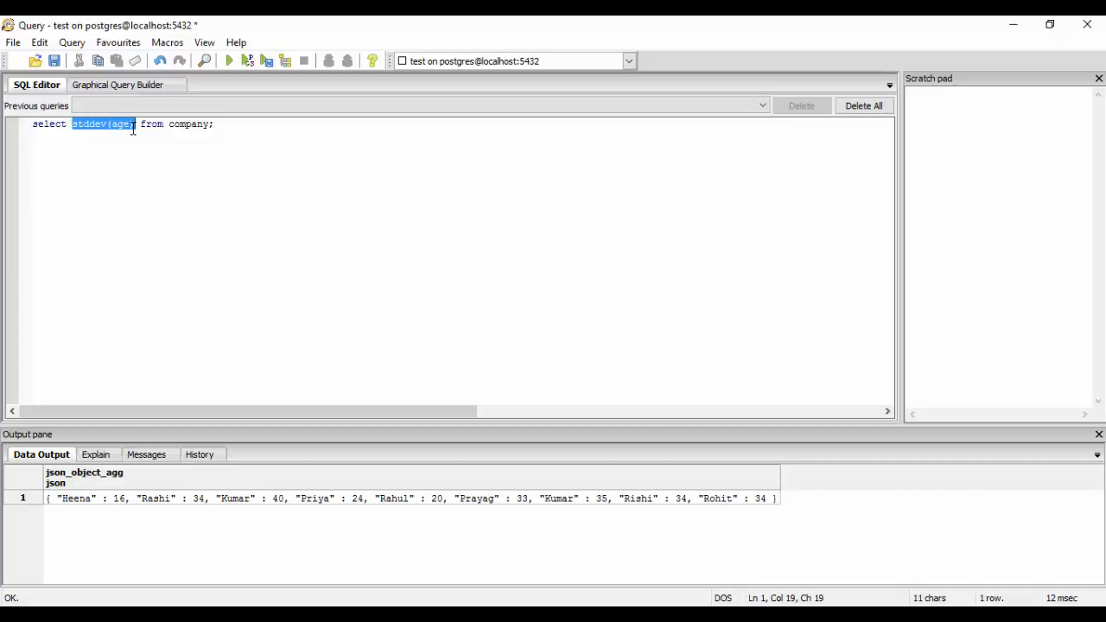
pyautogui.click(228, 61)
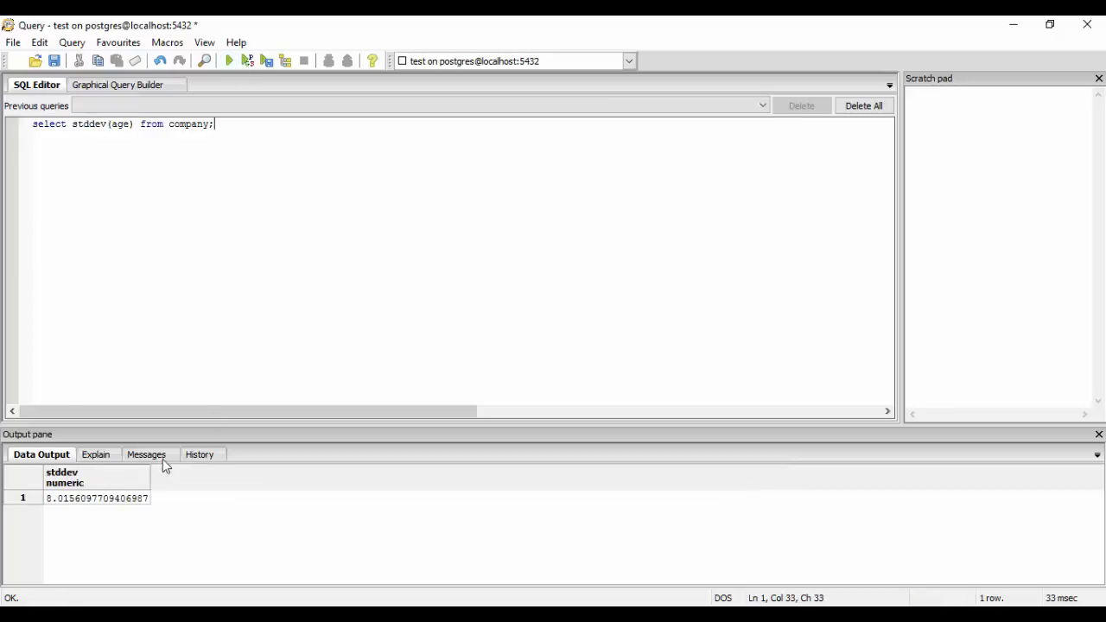
pyautogui.moveTo(62, 490)
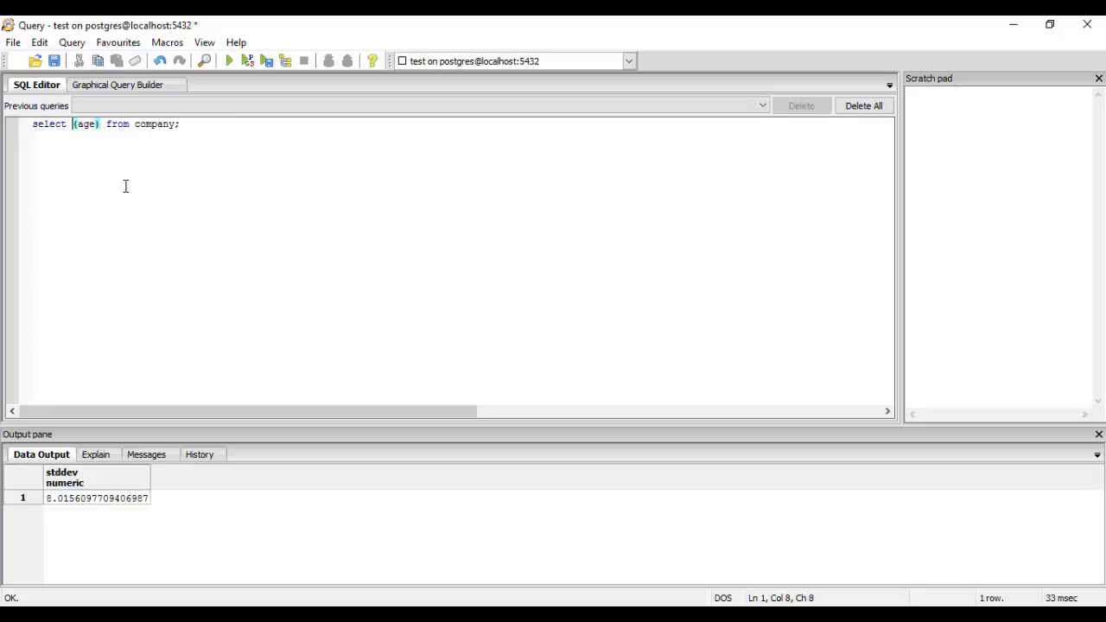
# Run variance(age) on company, returning 64.25, then clear the expression
pyautogui.write('v')
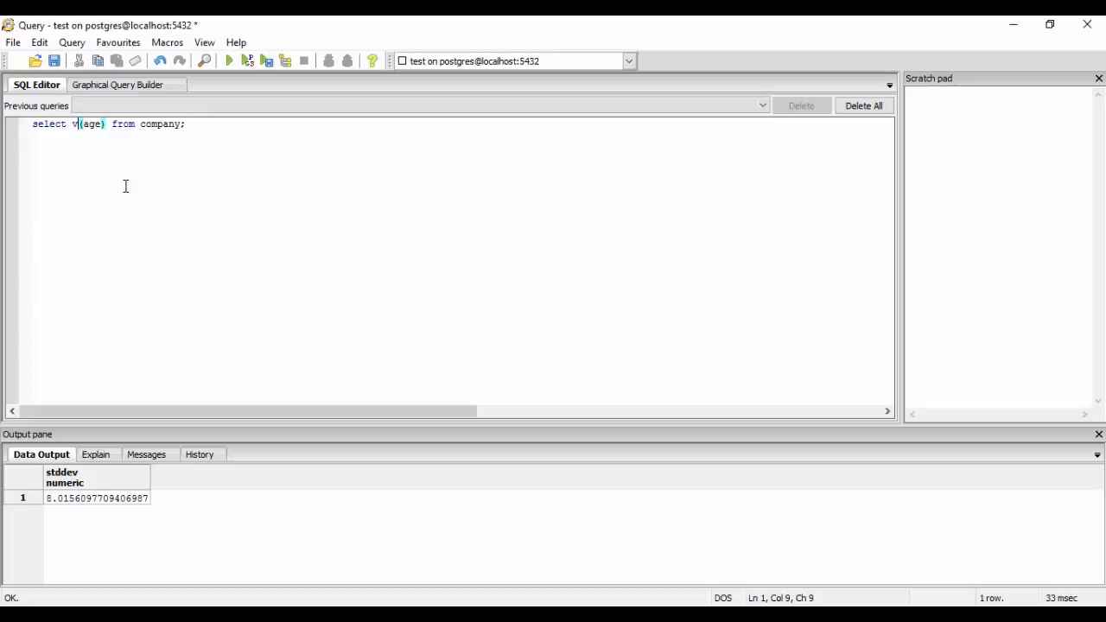
pyautogui.write('ariance')
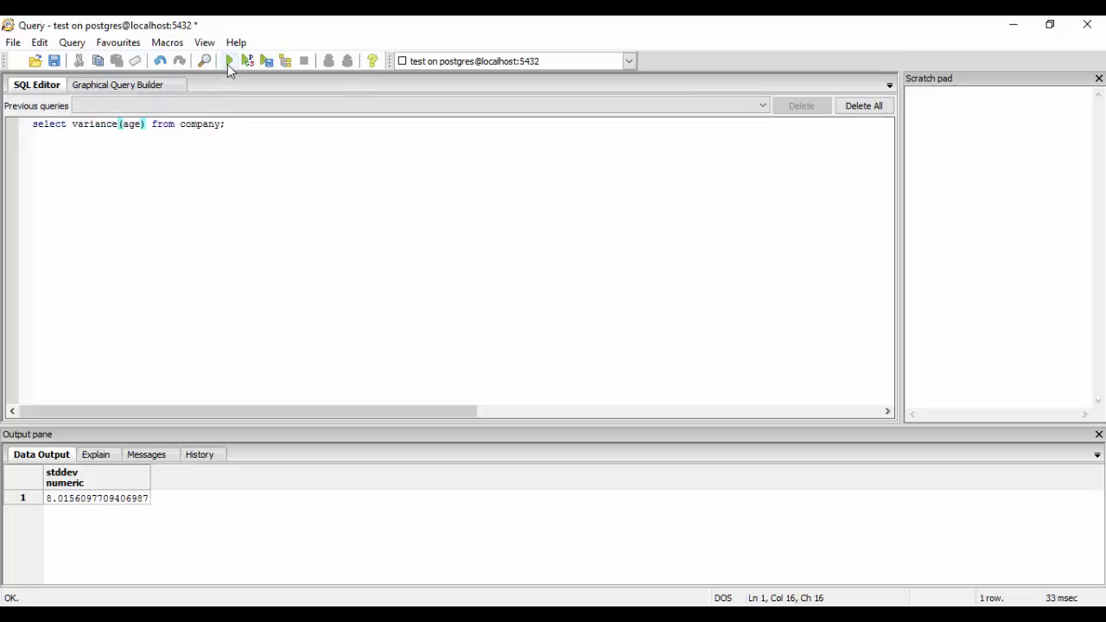
pyautogui.click(229, 61)
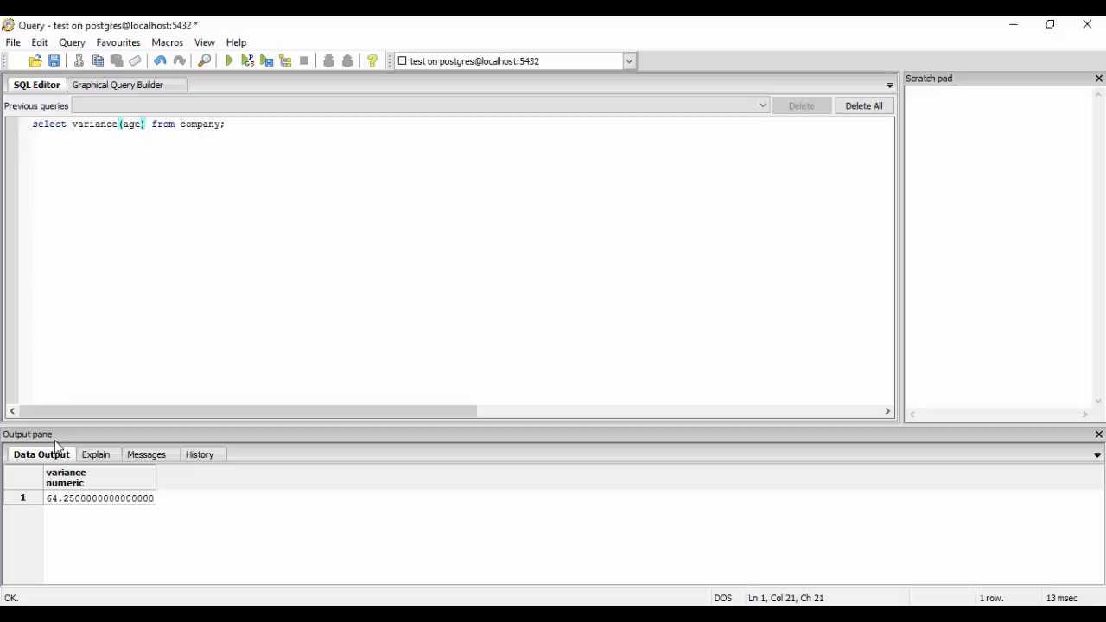
pyautogui.click(147, 124)
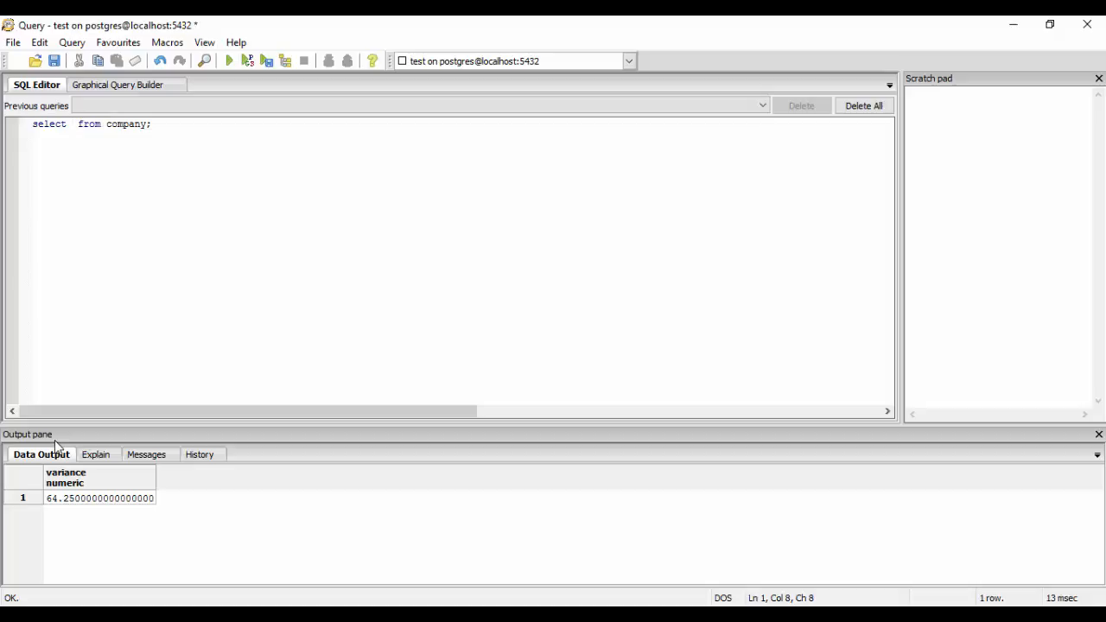
# Run select mode() within group (order by age) from company; returning 34
pyautogui.click(72, 124)
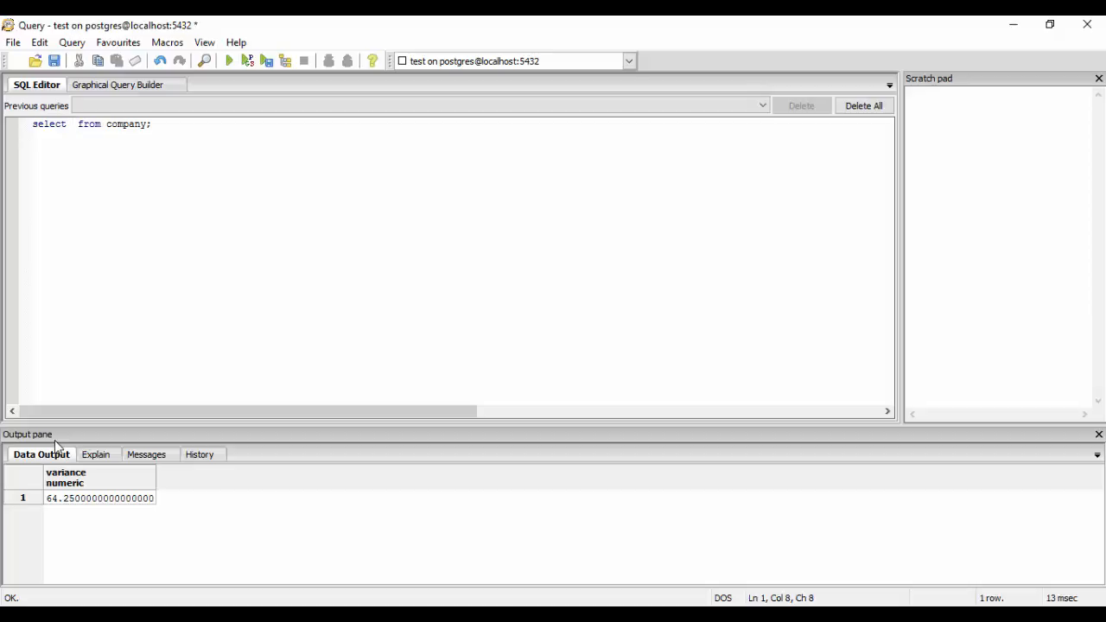
pyautogui.write('mode')
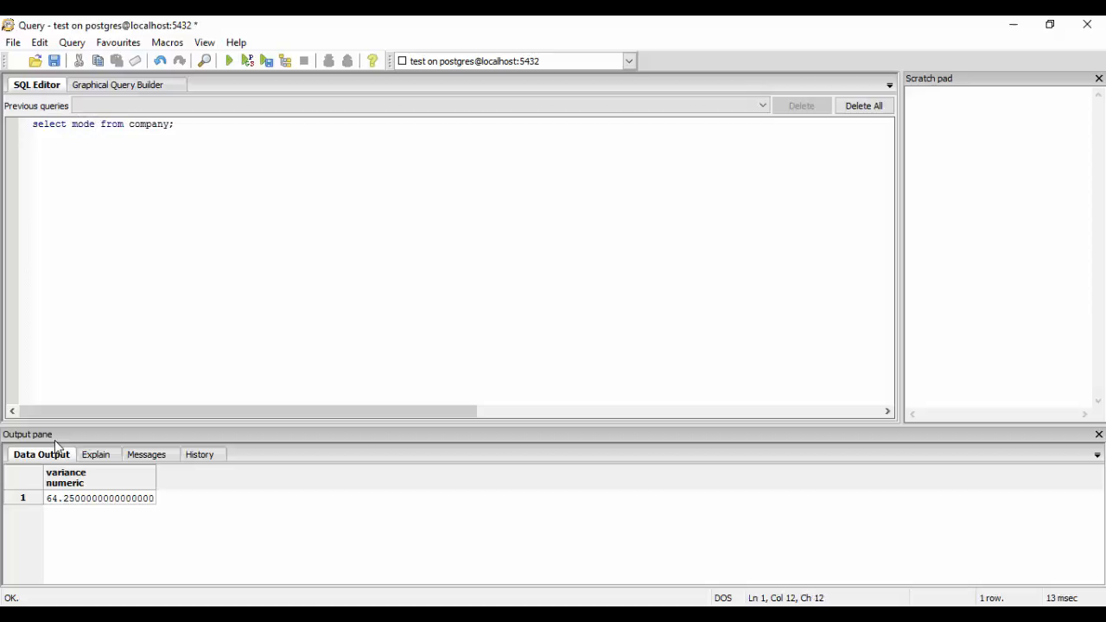
pyautogui.write('()')
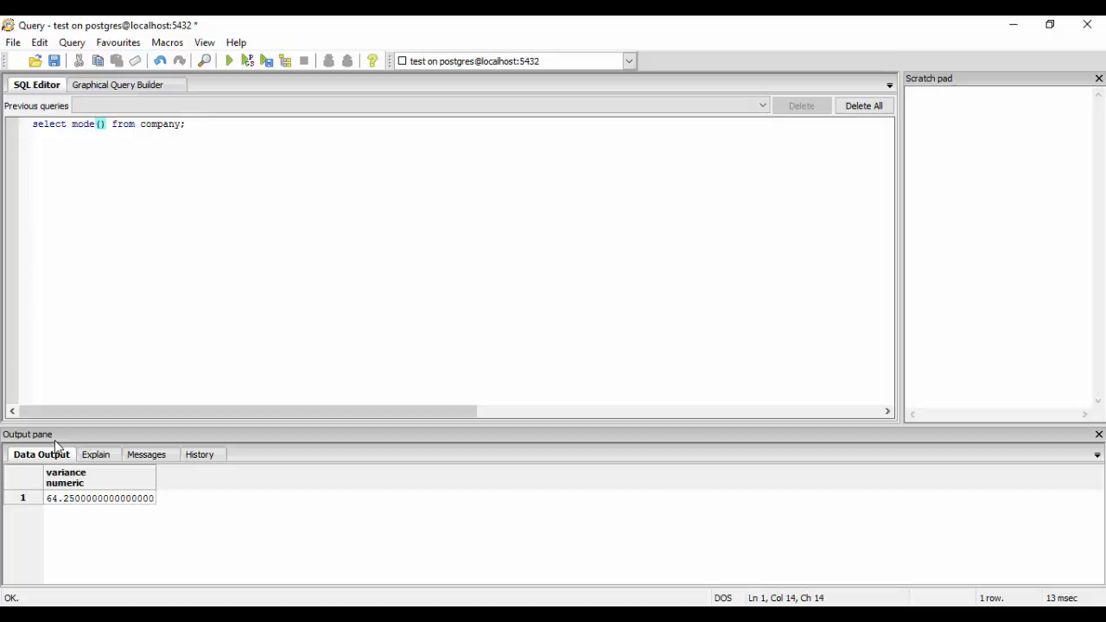
pyautogui.write('within gr')
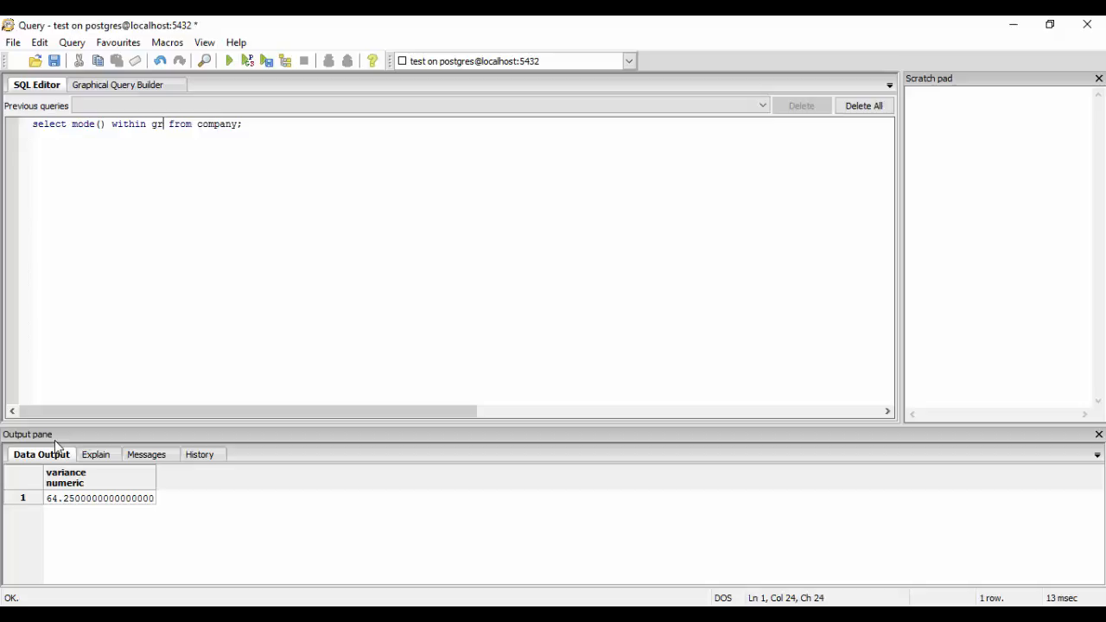
pyautogui.write('o')
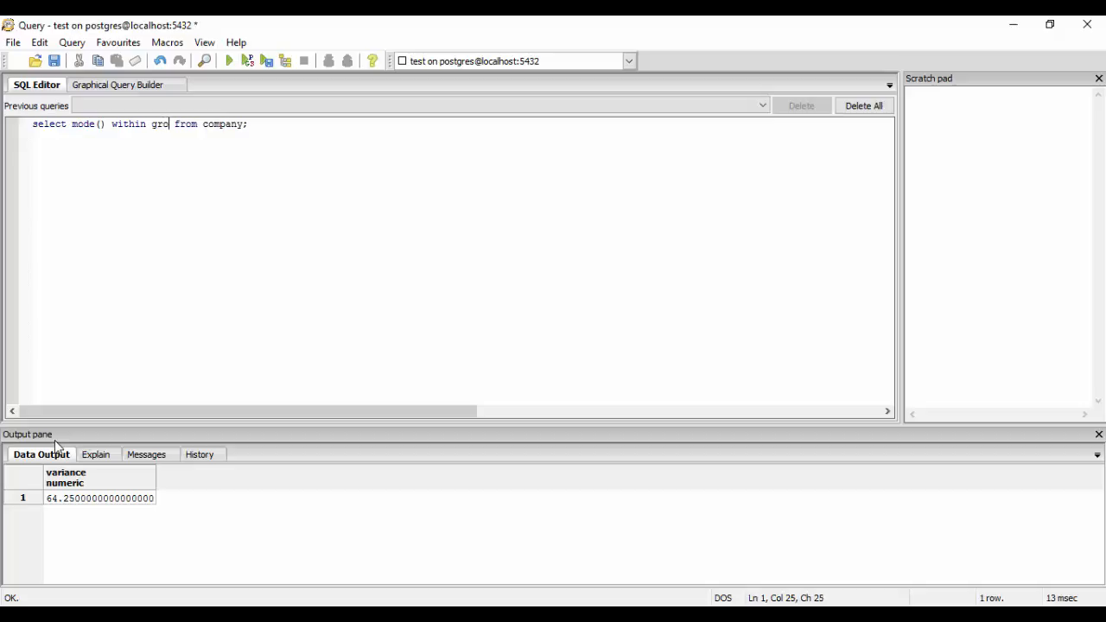
pyautogui.write('up(')
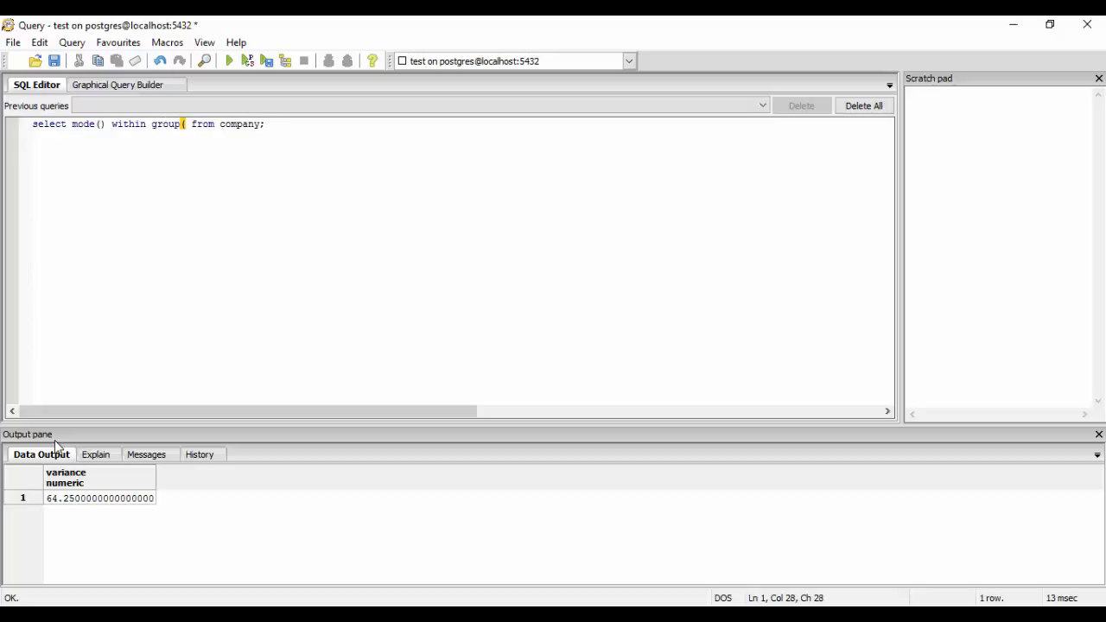
pyautogui.write('o')
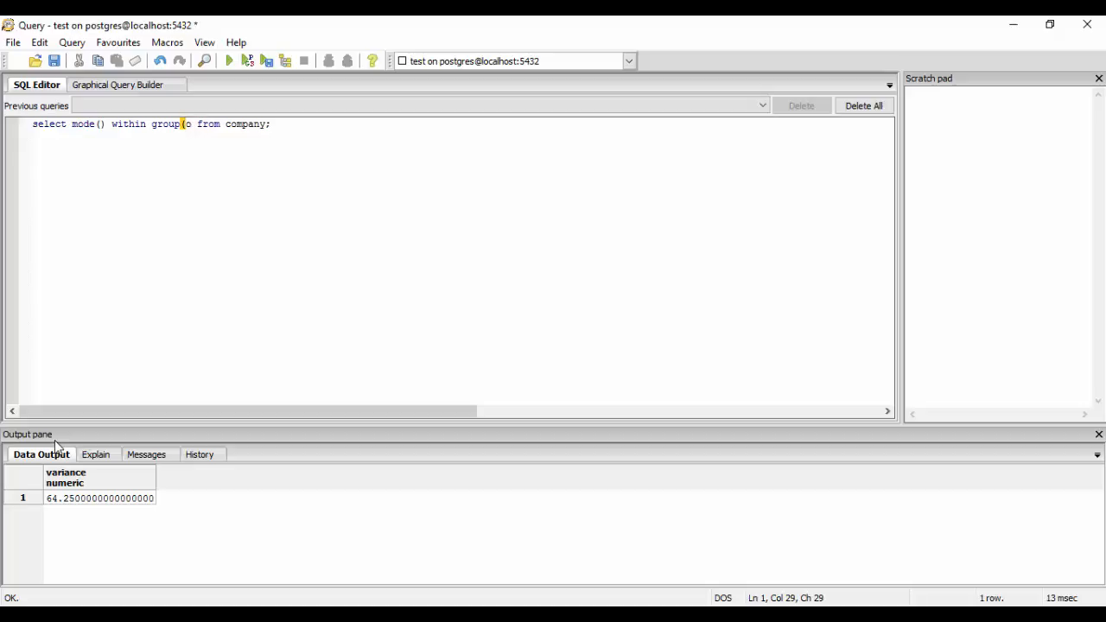
pyautogui.write('order by')
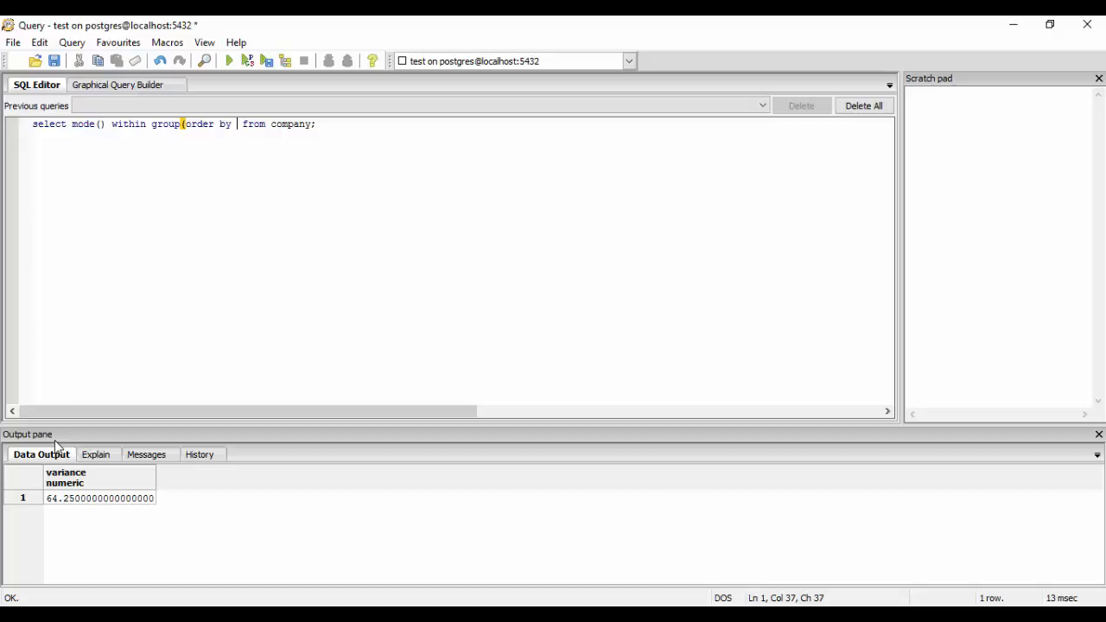
pyautogui.write('age')
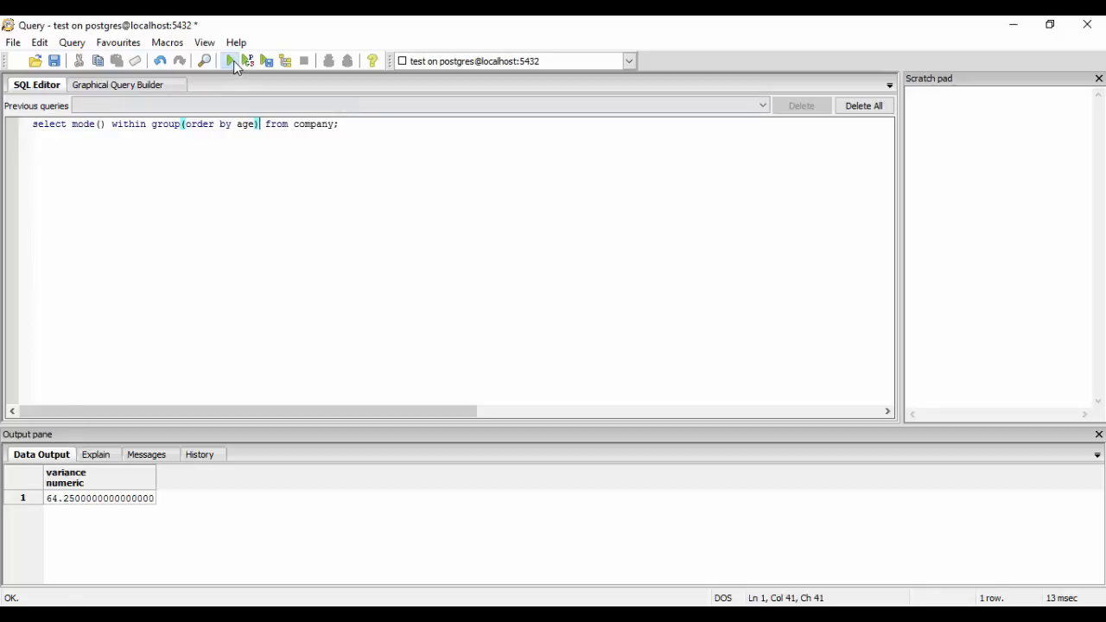
pyautogui.click(229, 61)
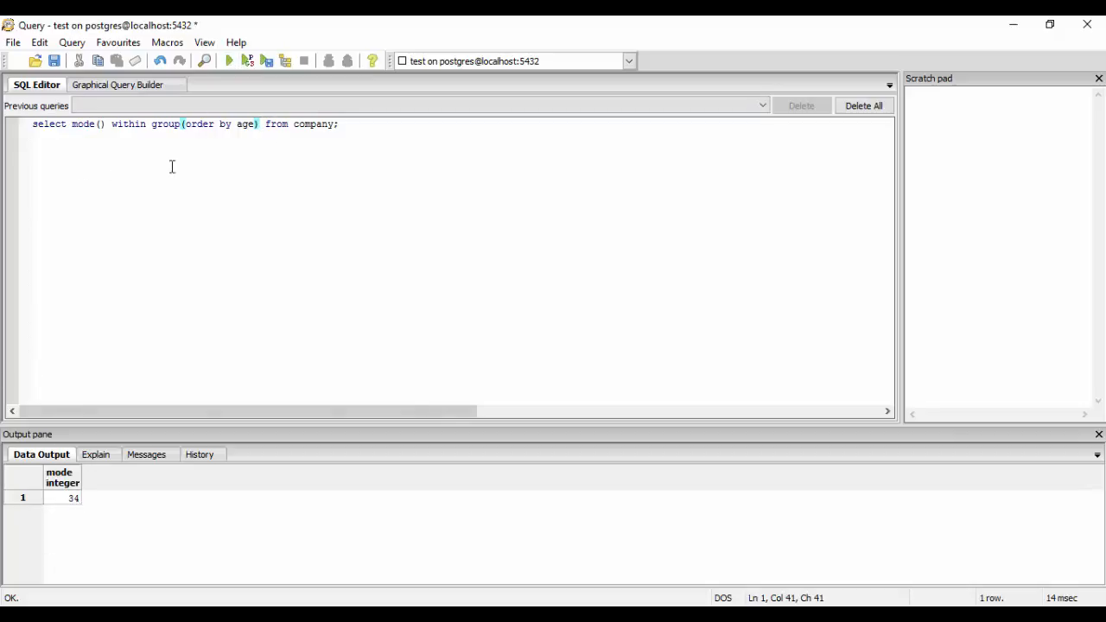
# Add select * from company on a new line and run it
pyautogui.press('Return')
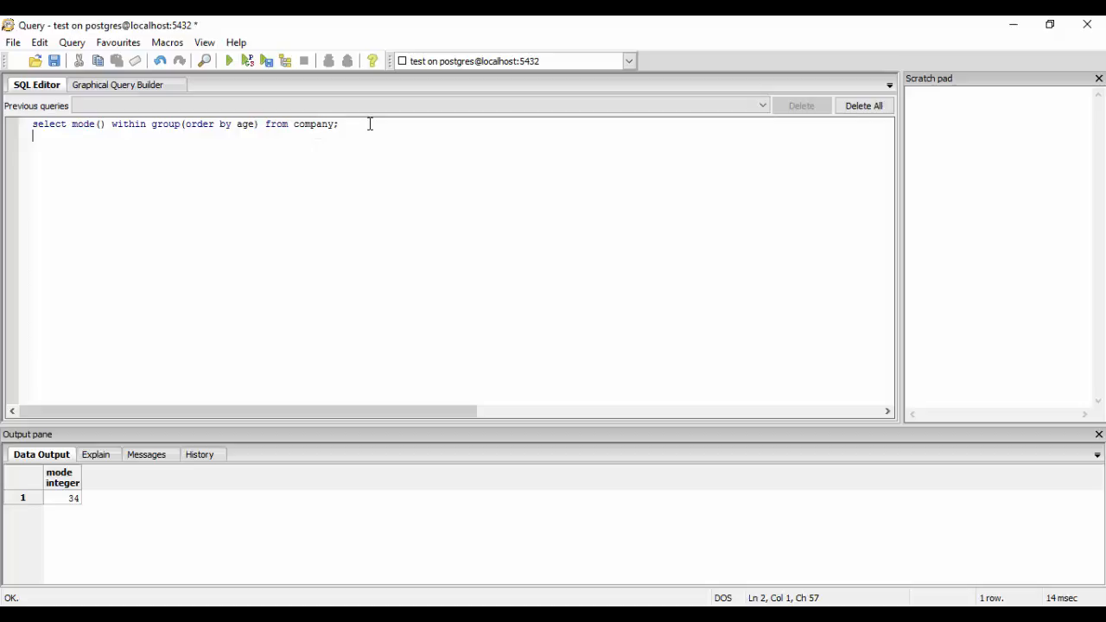
pyautogui.write('selec')
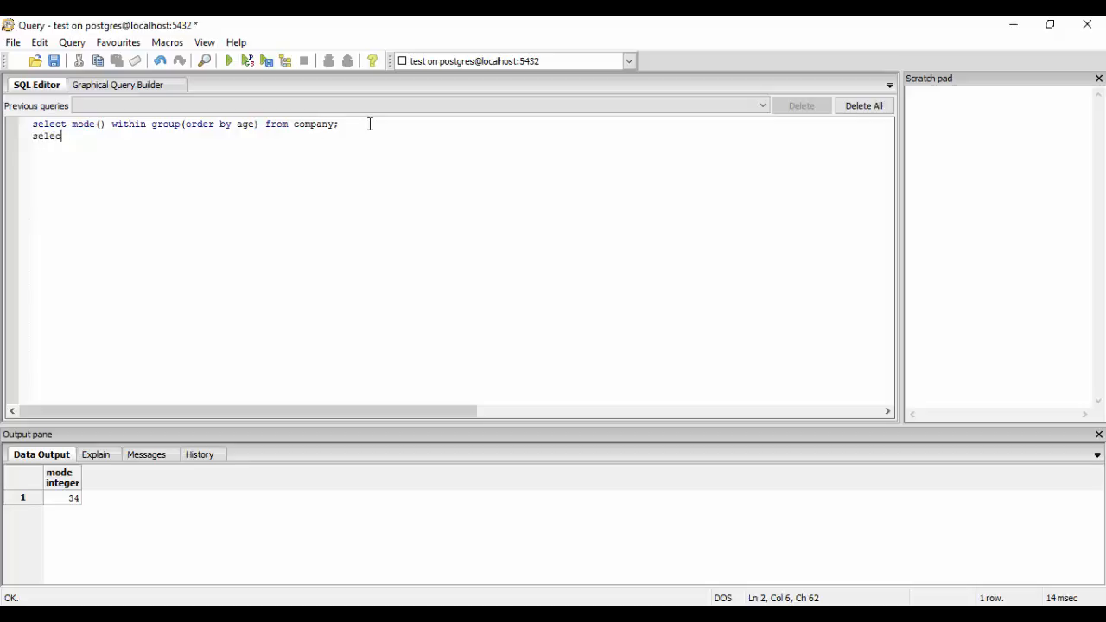
pyautogui.write('* fr')
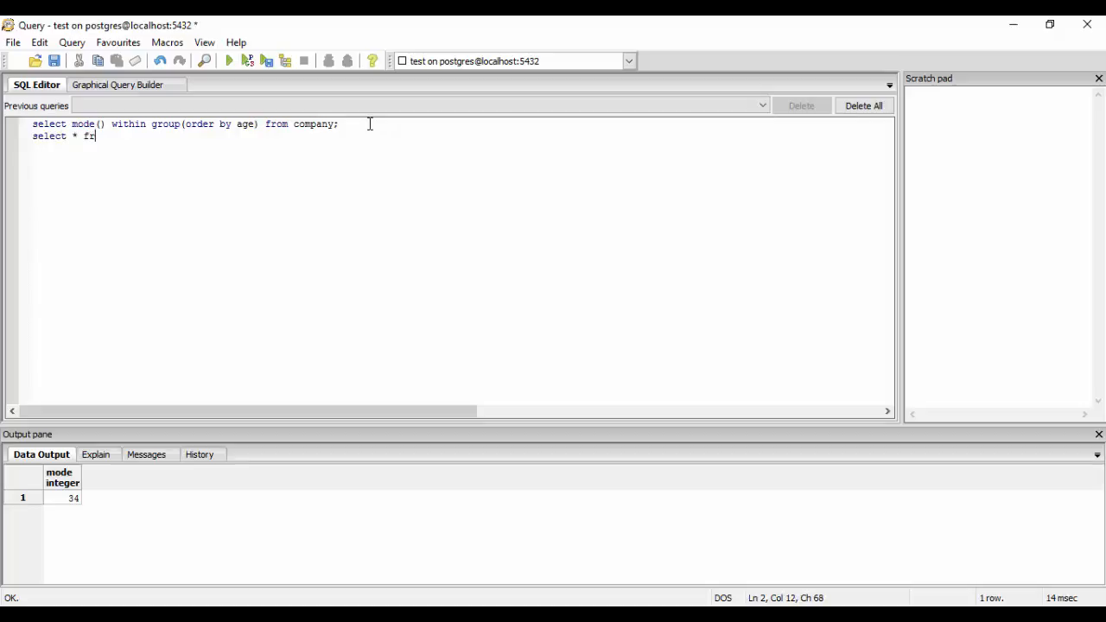
pyautogui.write('om c')
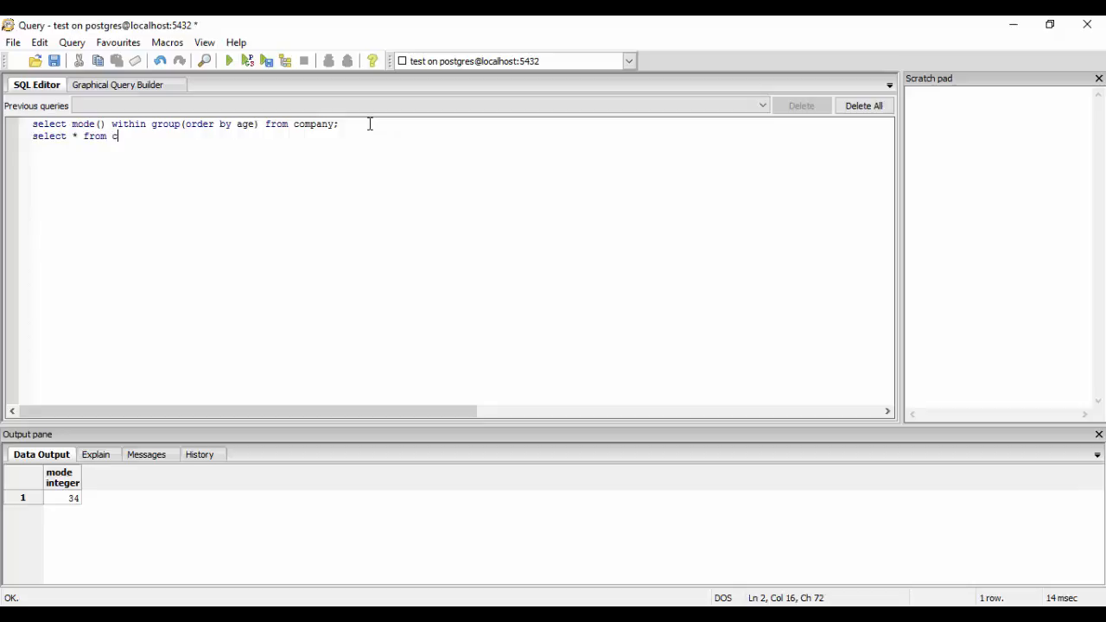
pyautogui.write('ompany')
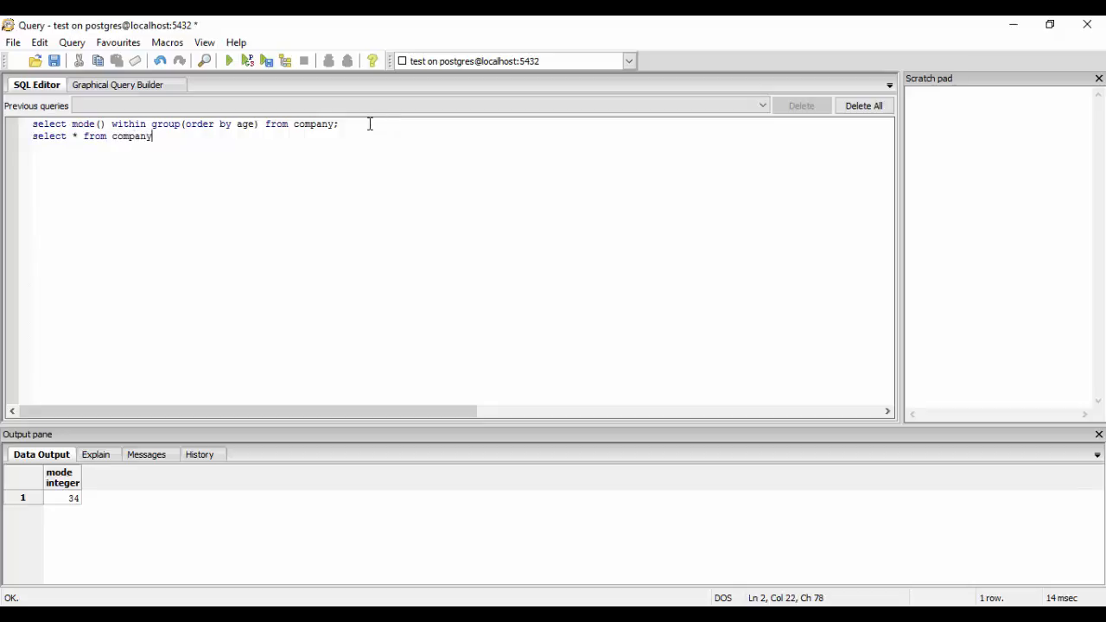
pyautogui.click(228, 61)
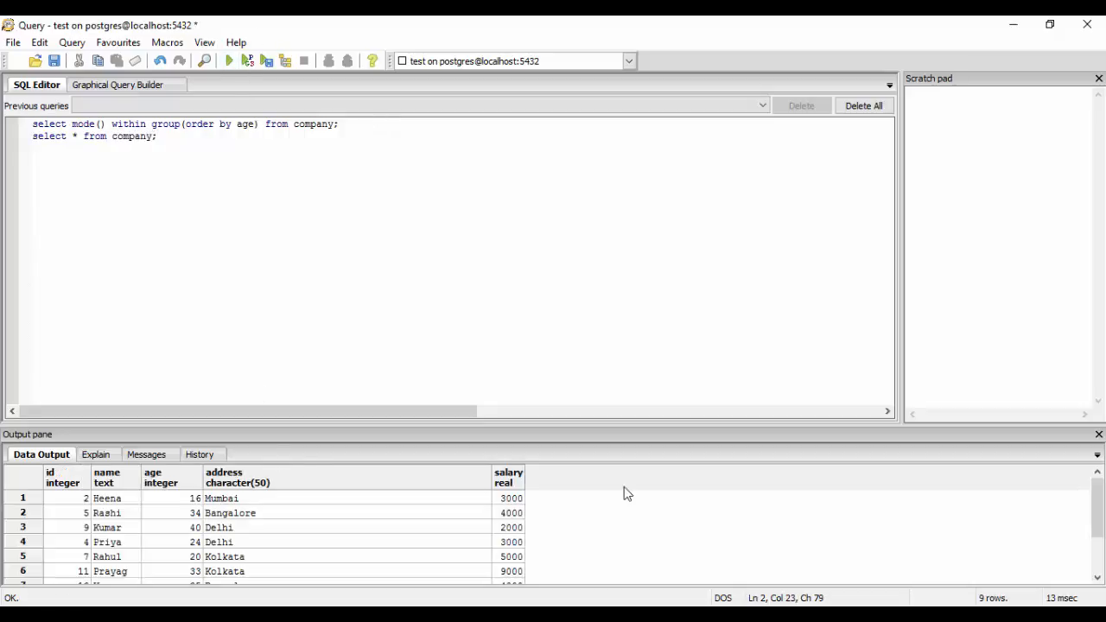
# Scroll through the nine result rows and mark Rashi's age of 34
pyautogui.scroll(-3)
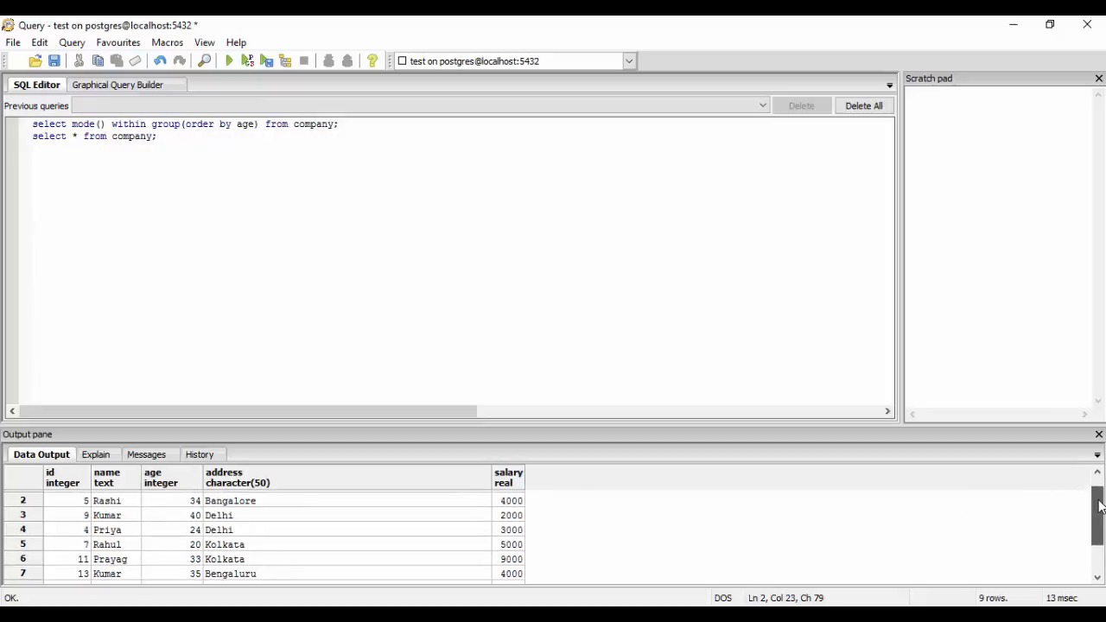
pyautogui.scroll(-3)
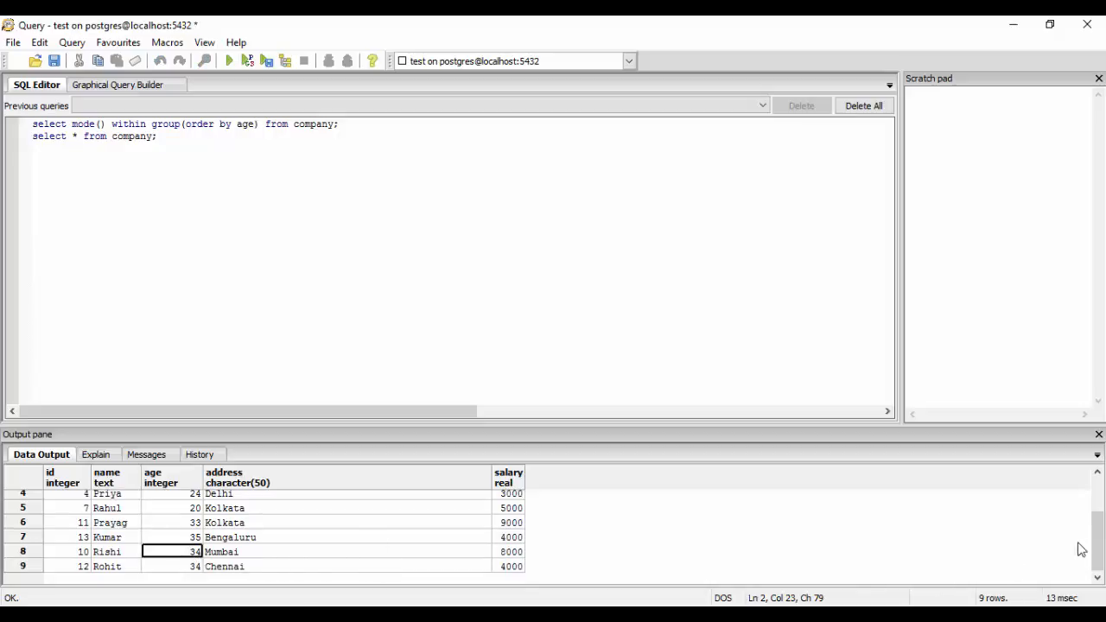
pyautogui.scroll(3)
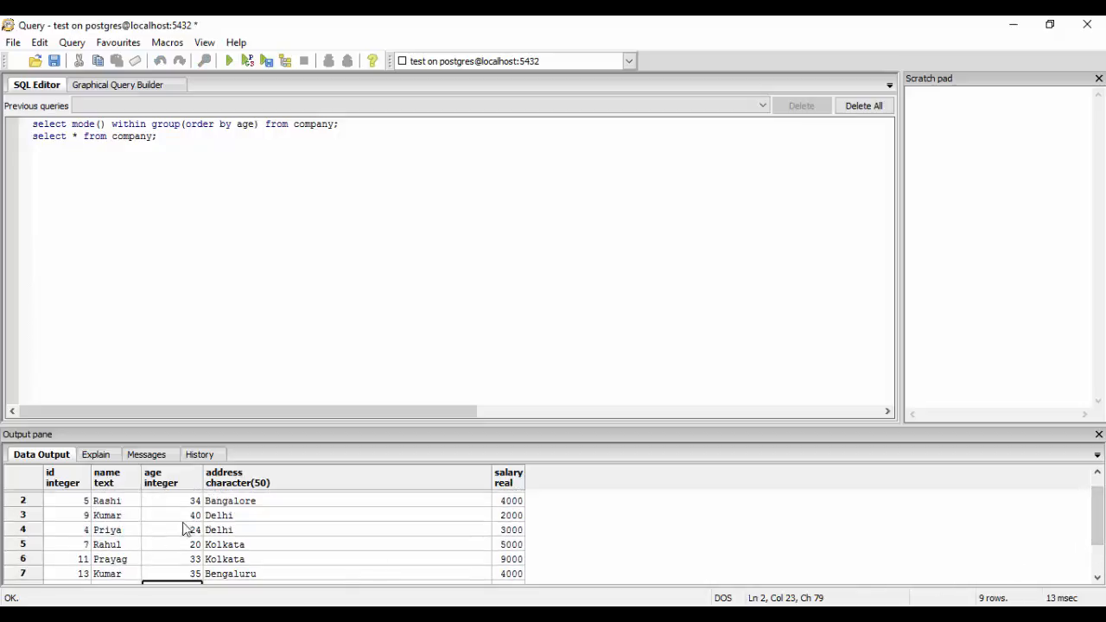
pyautogui.click(170, 500)
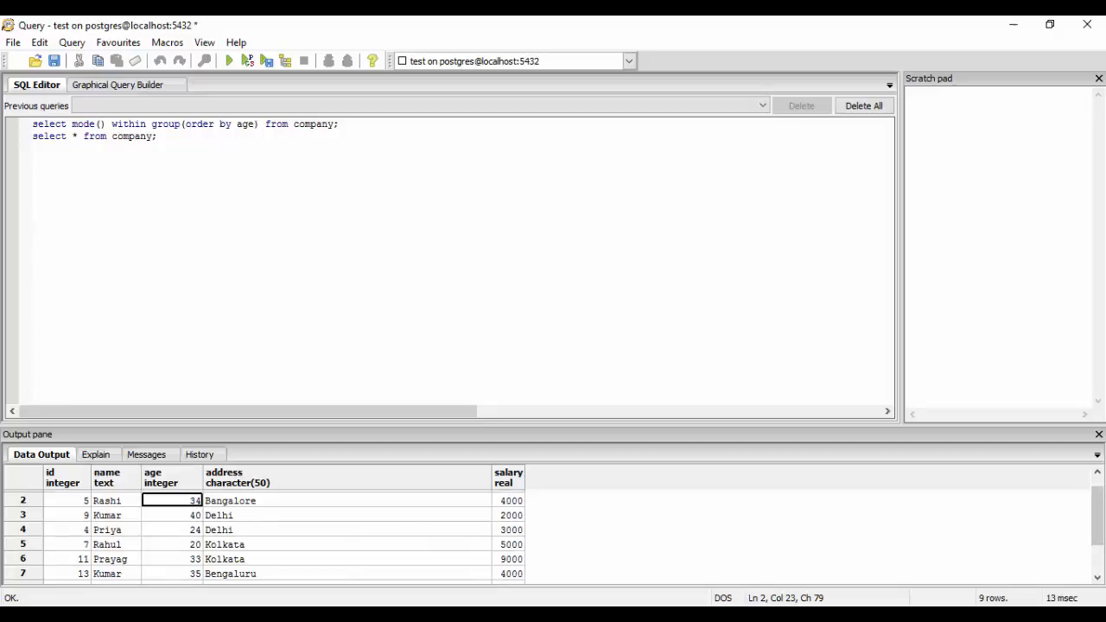
pyautogui.scroll(-3)
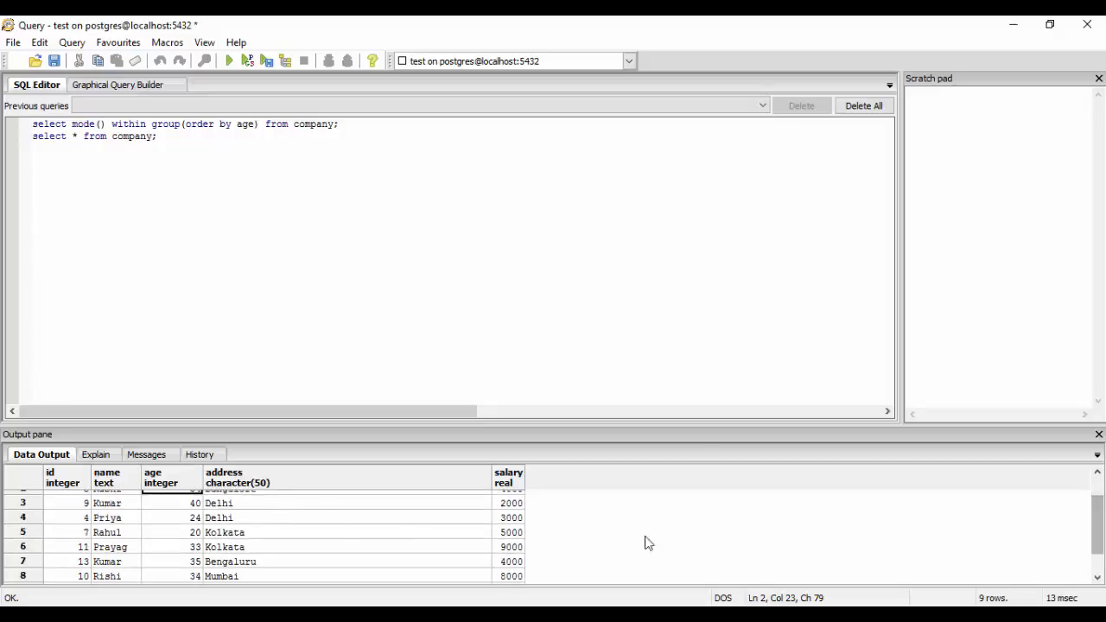
pyautogui.scroll(3)
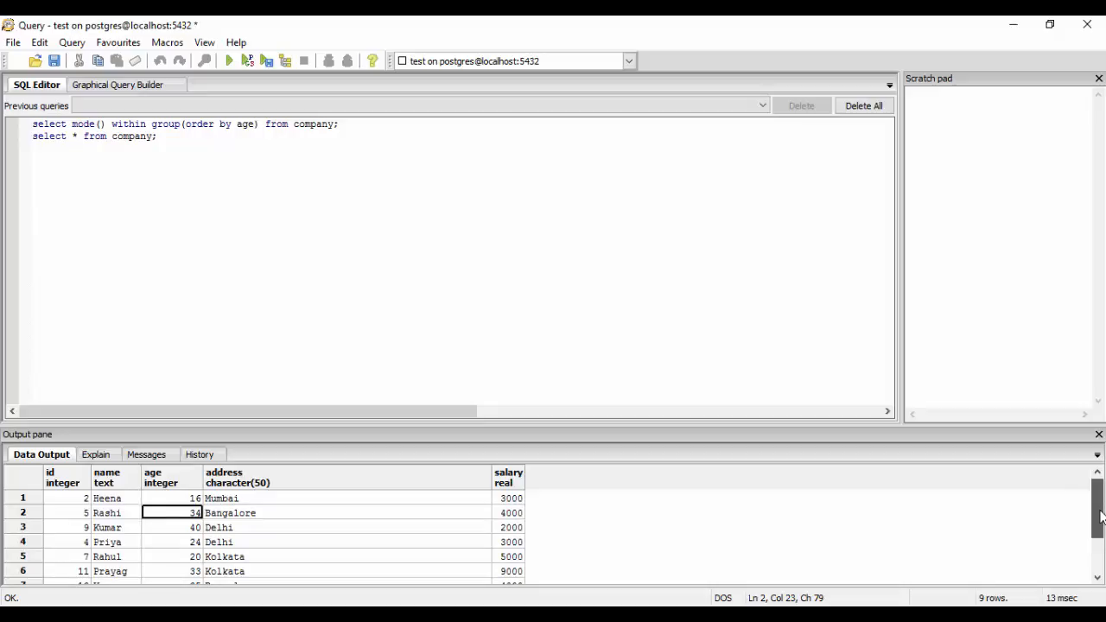
pyautogui.scroll(-3)
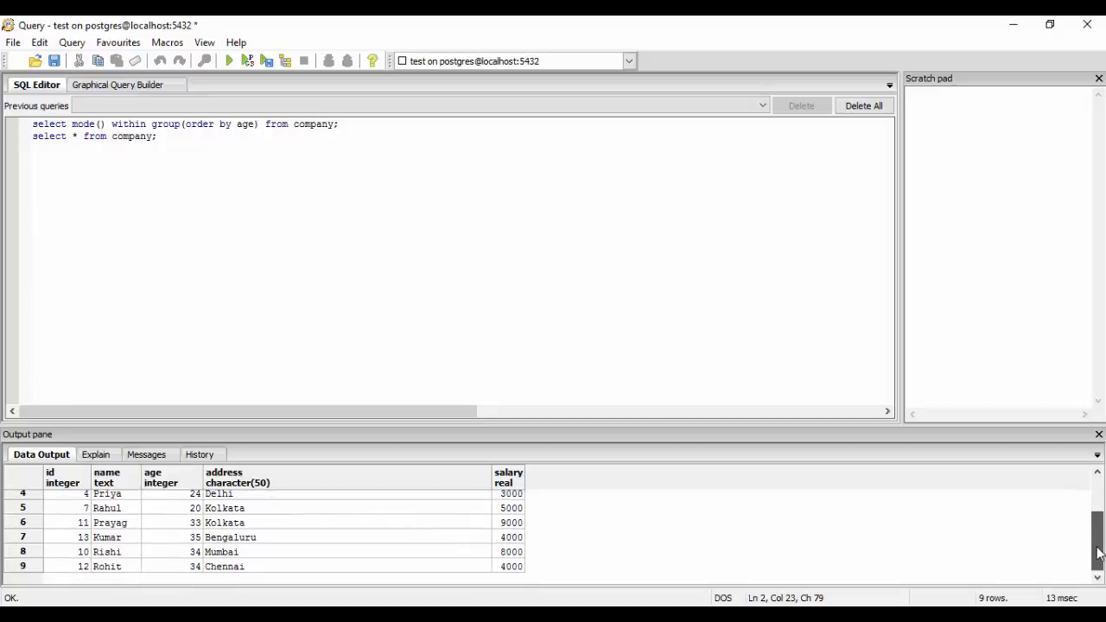
pyautogui.scroll(3)
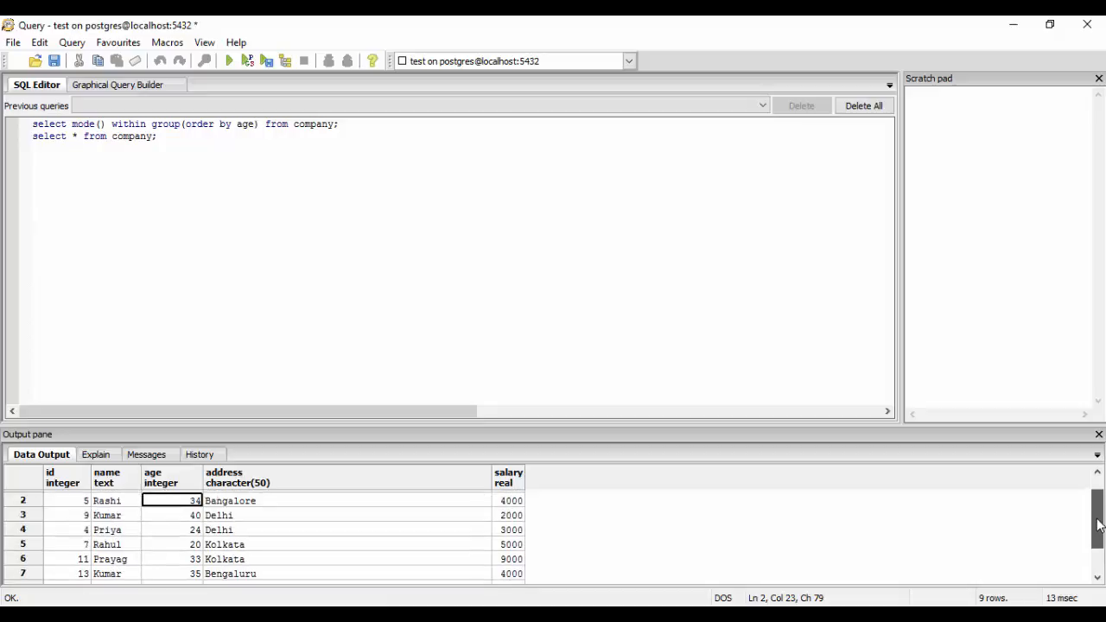
pyautogui.scroll(3)
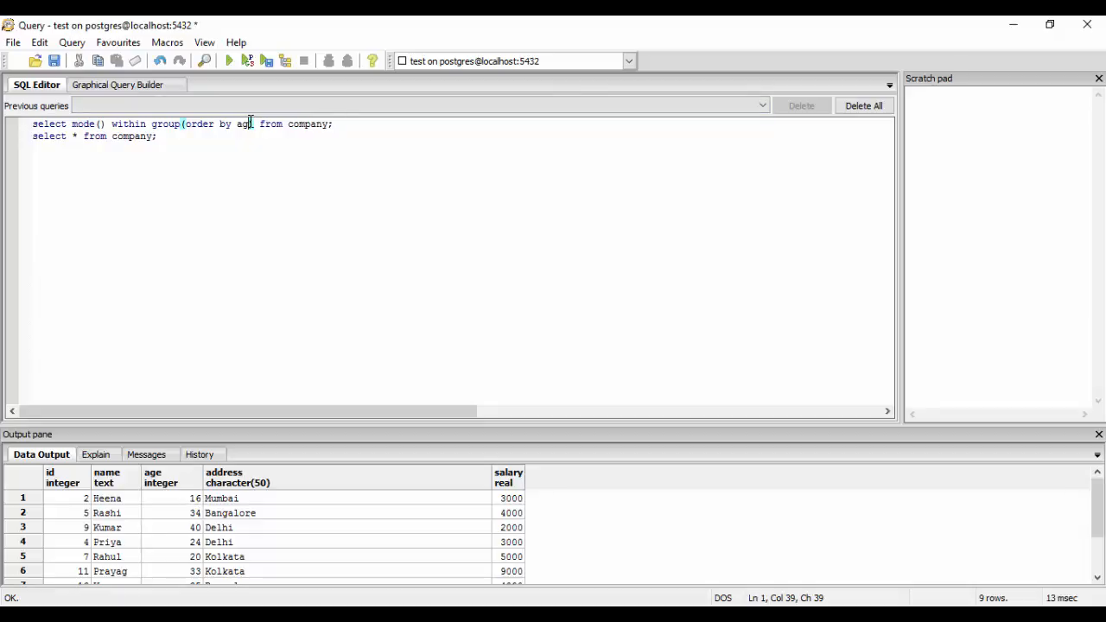
# Order the mode query by salary, drop the second line, and run it, returning 4000
pyautogui.write('sa')
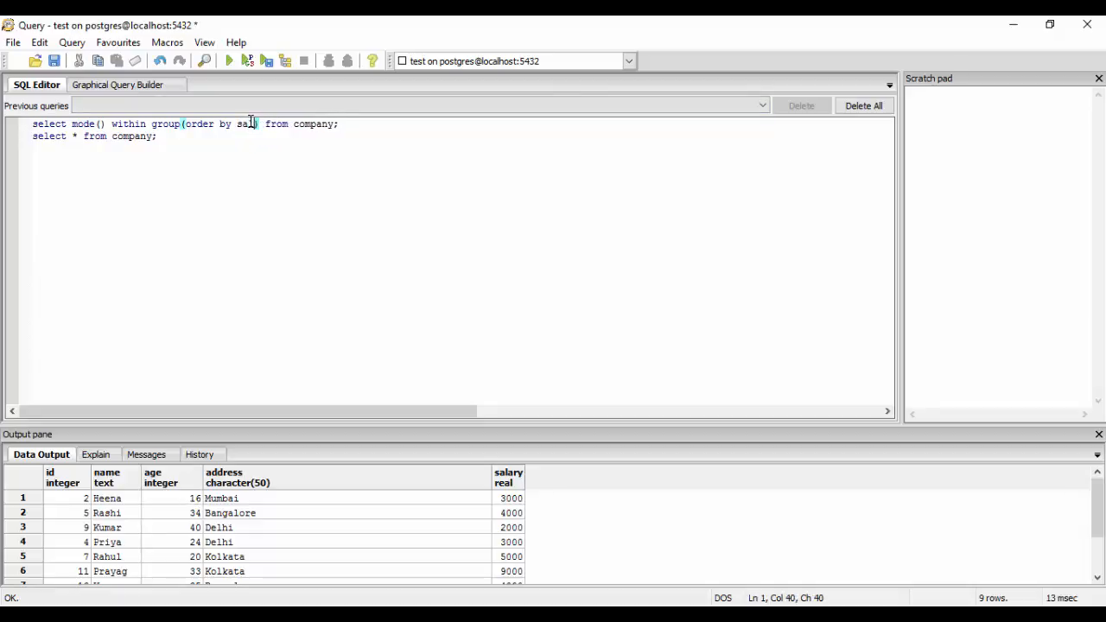
pyautogui.write('lary')
pyautogui.click(458, 137)
pyautogui.write('sel')
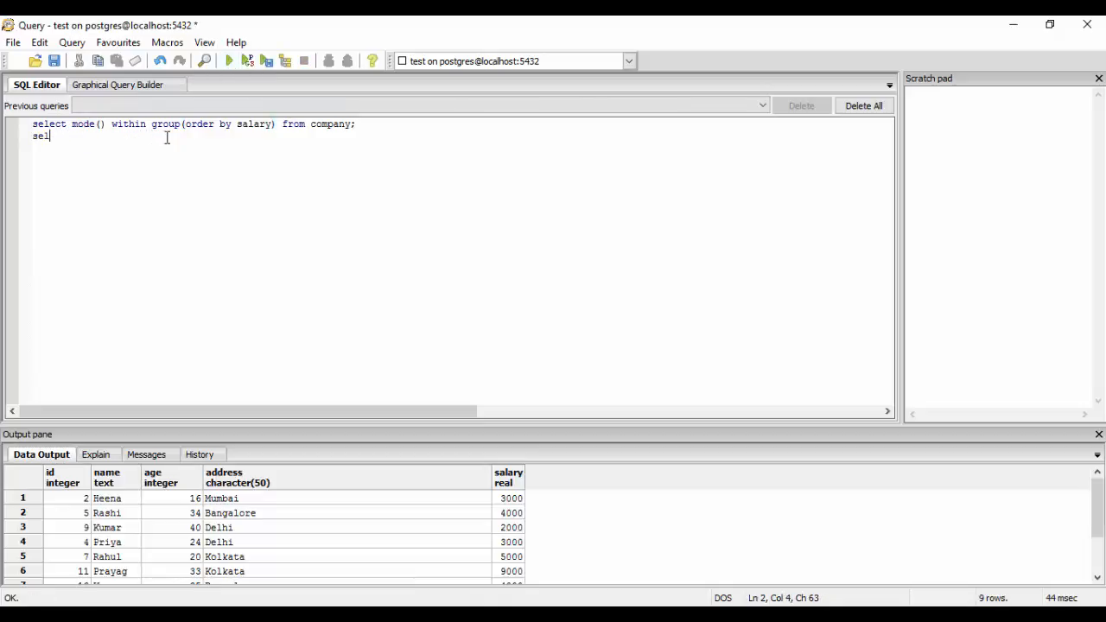
pyautogui.click(228, 61)
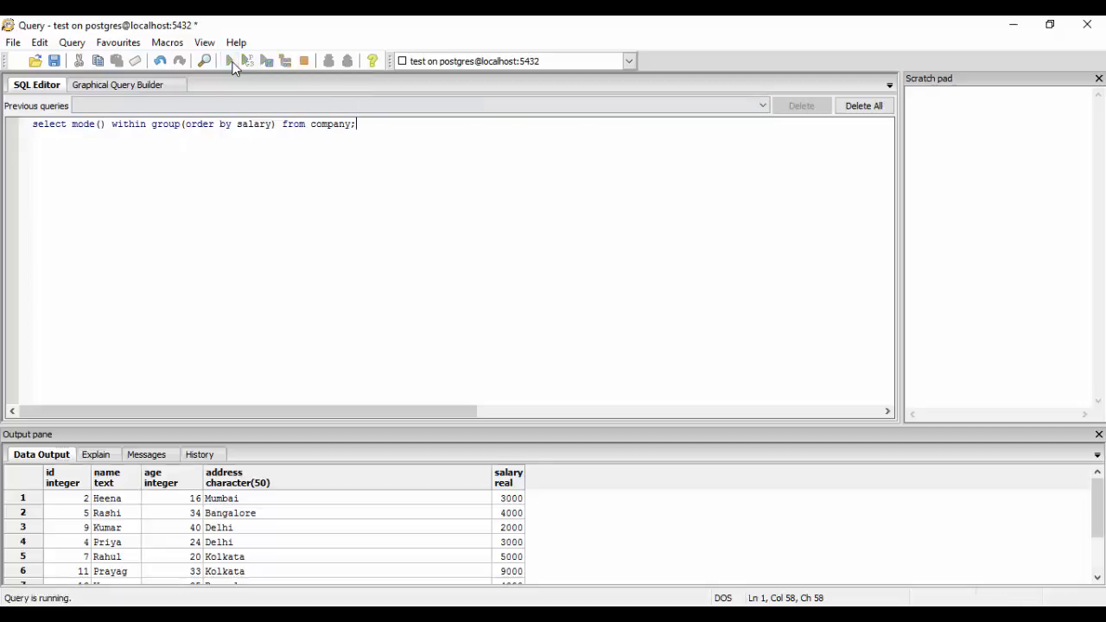
pyautogui.click(228, 60)
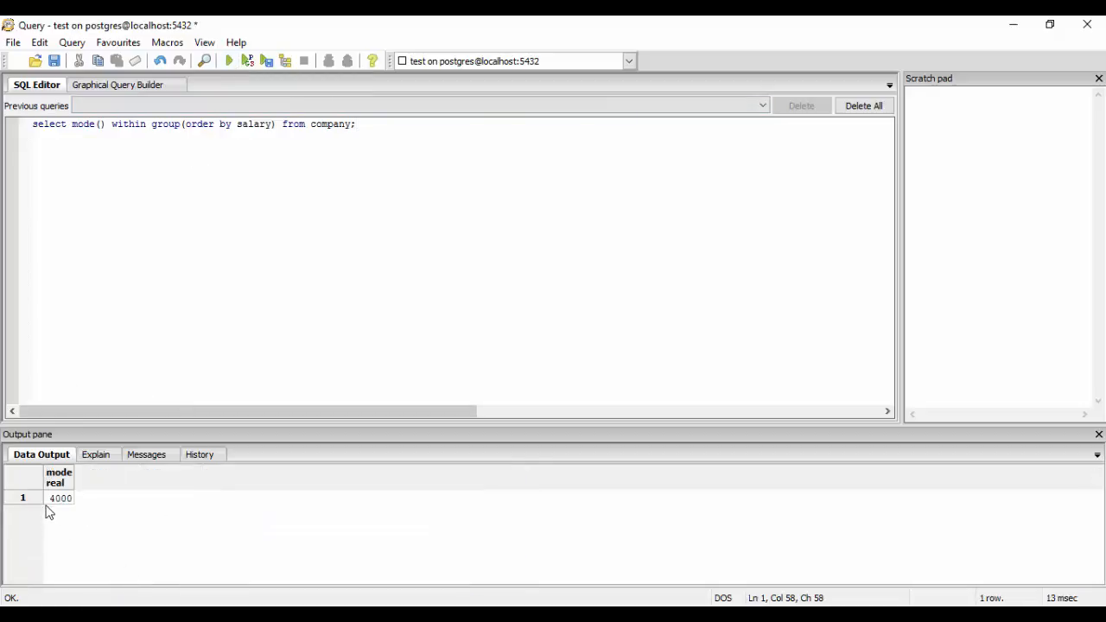
pyautogui.moveTo(216, 316)
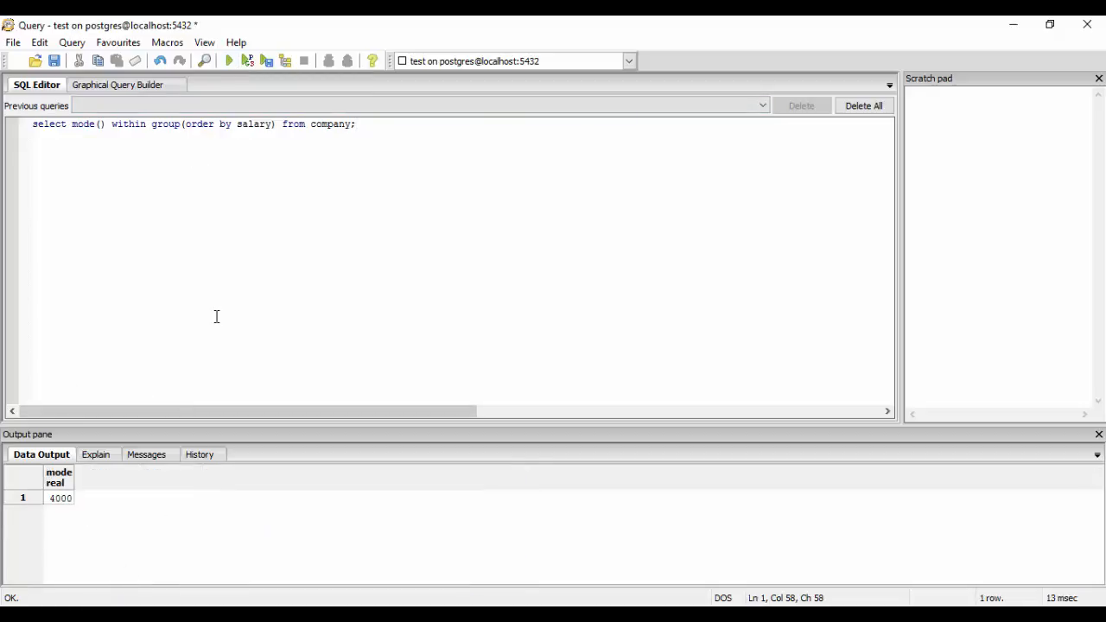